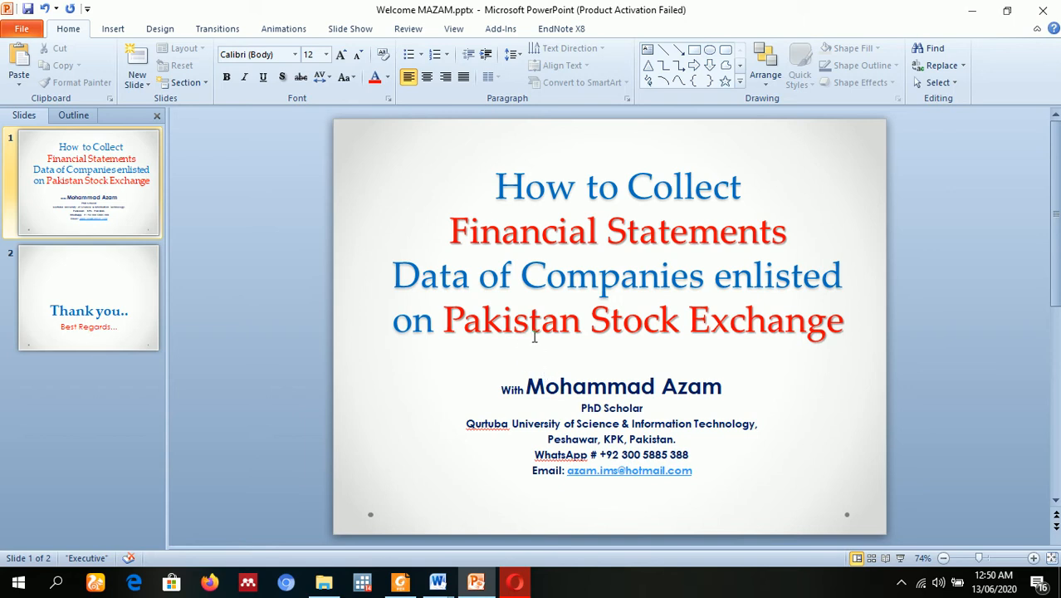
mouse_move(536, 330)
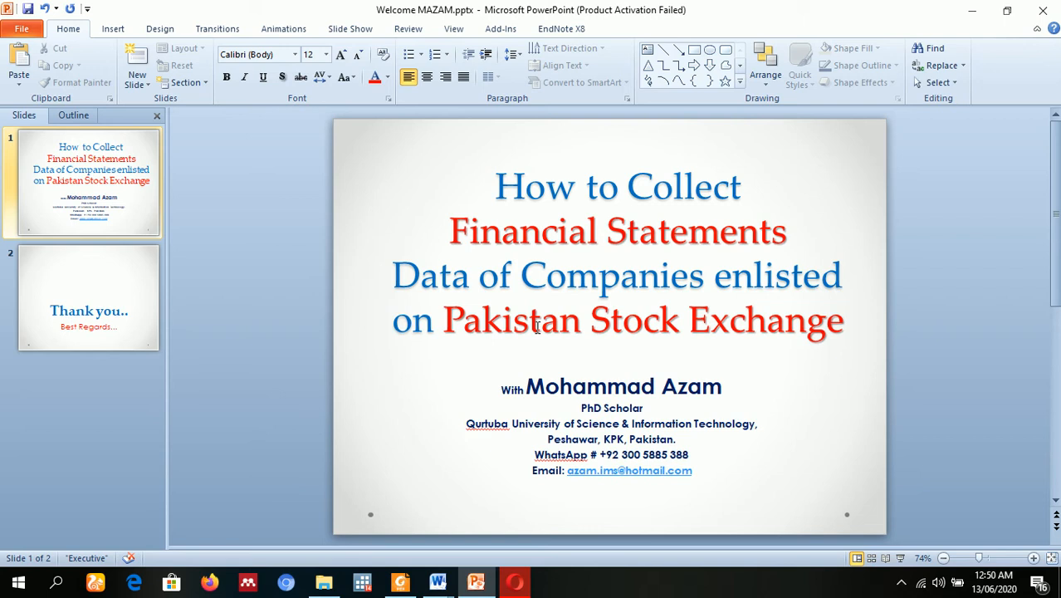
mouse_move(579, 327)
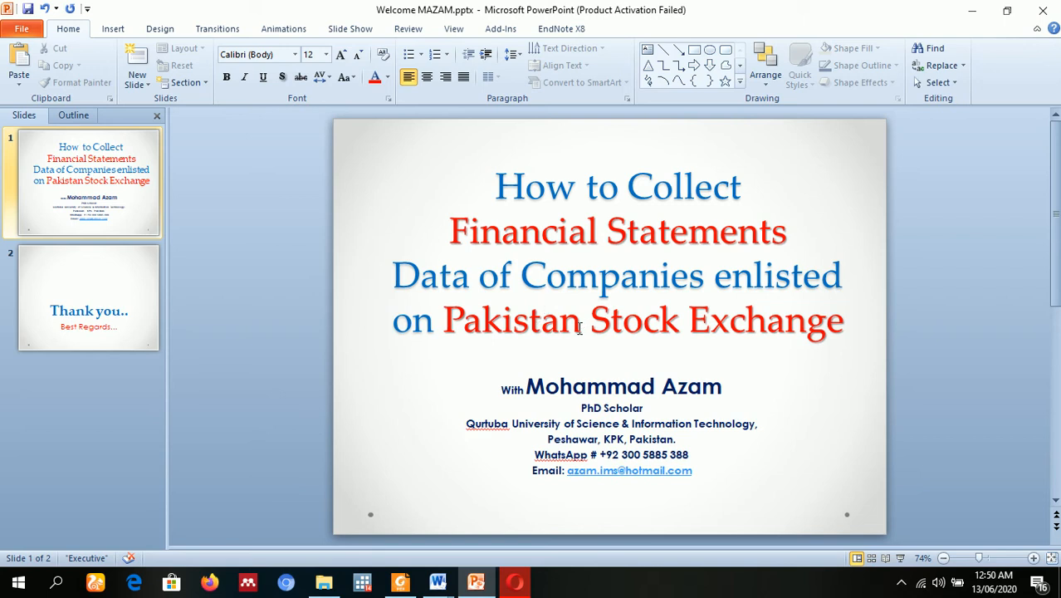
mouse_move(561, 465)
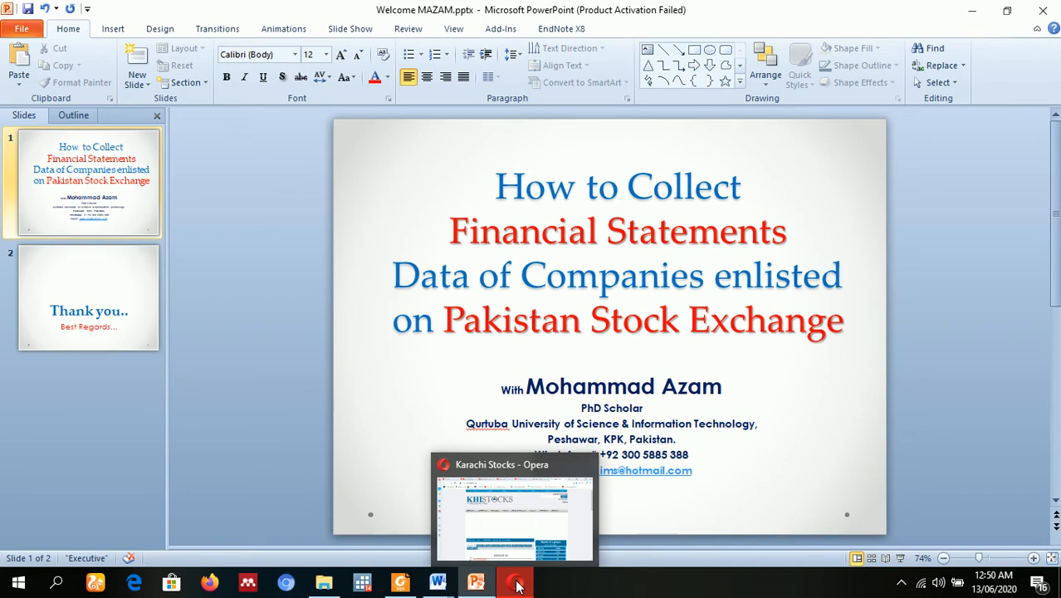
Bring the Karachi Stocks window forward and show the Company Info menu.
click(517, 582)
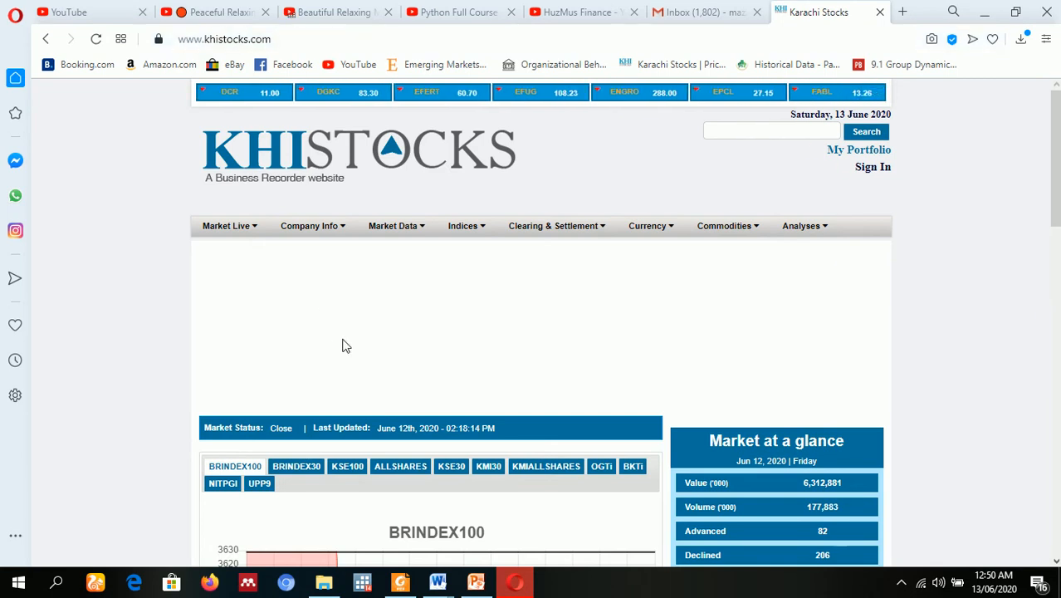
click(309, 225)
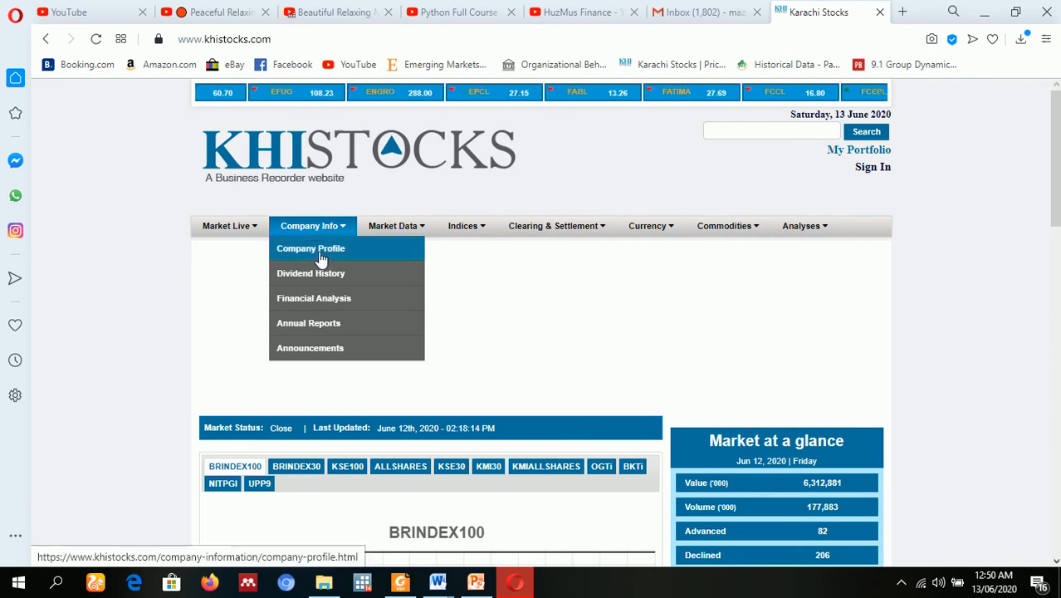
mouse_move(330, 279)
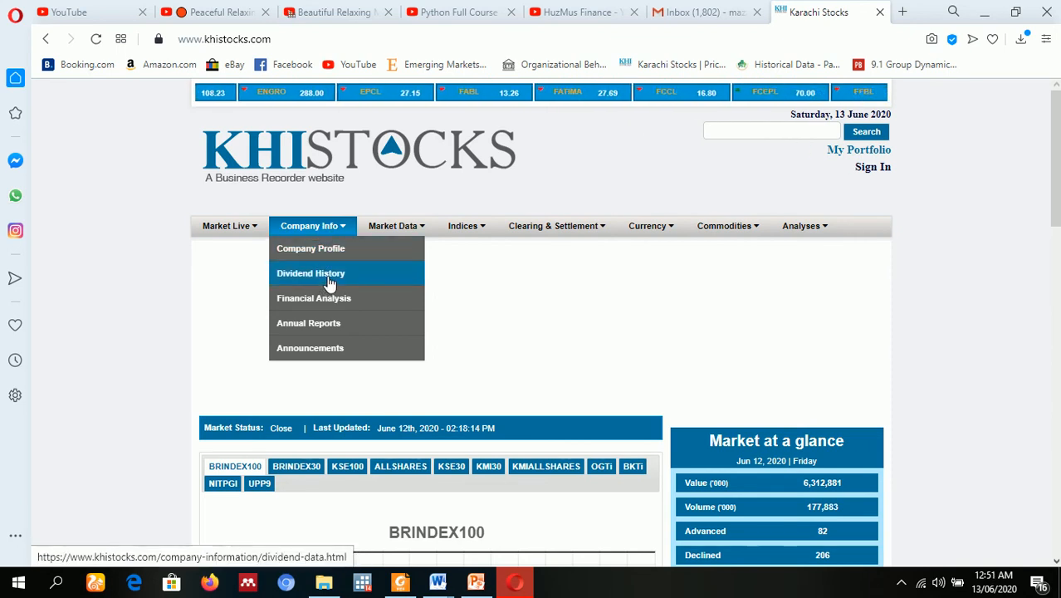
mouse_move(333, 303)
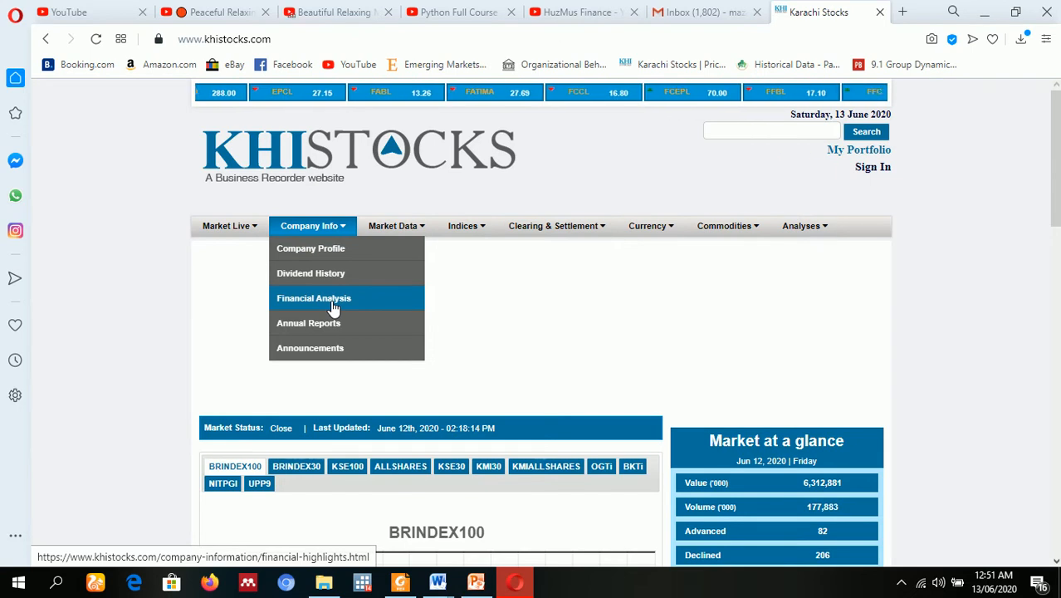
mouse_move(336, 338)
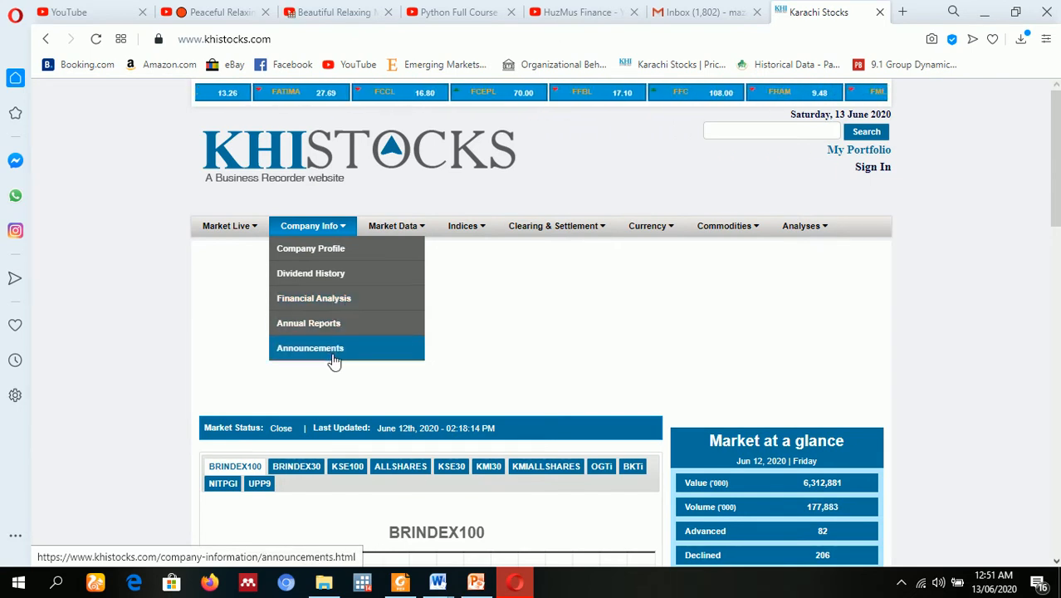
mouse_move(314, 253)
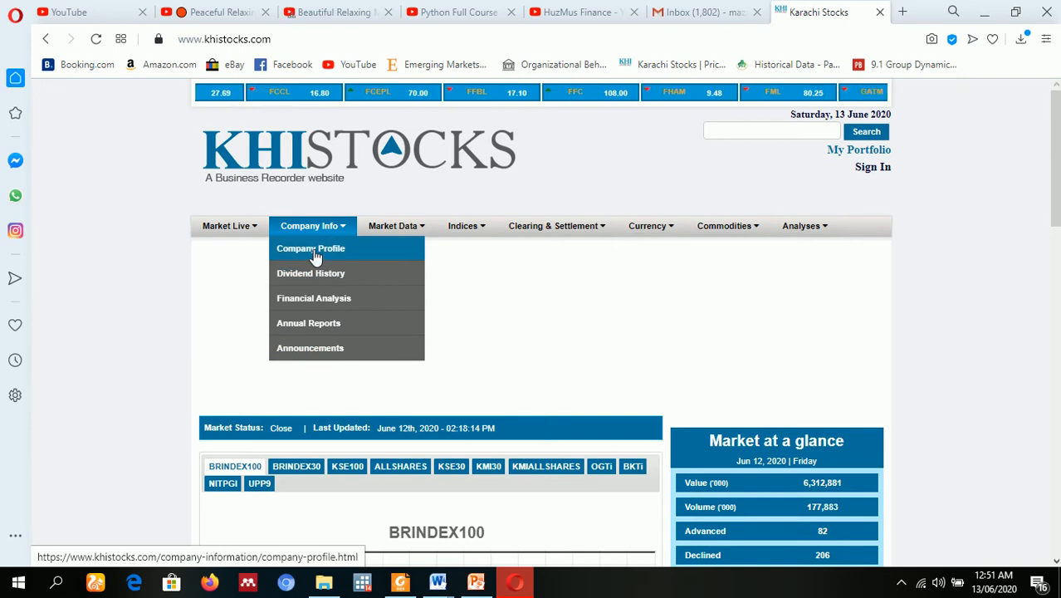
View the Company Profile page's top traded companies, then reopen the Company Info menu.
click(310, 248)
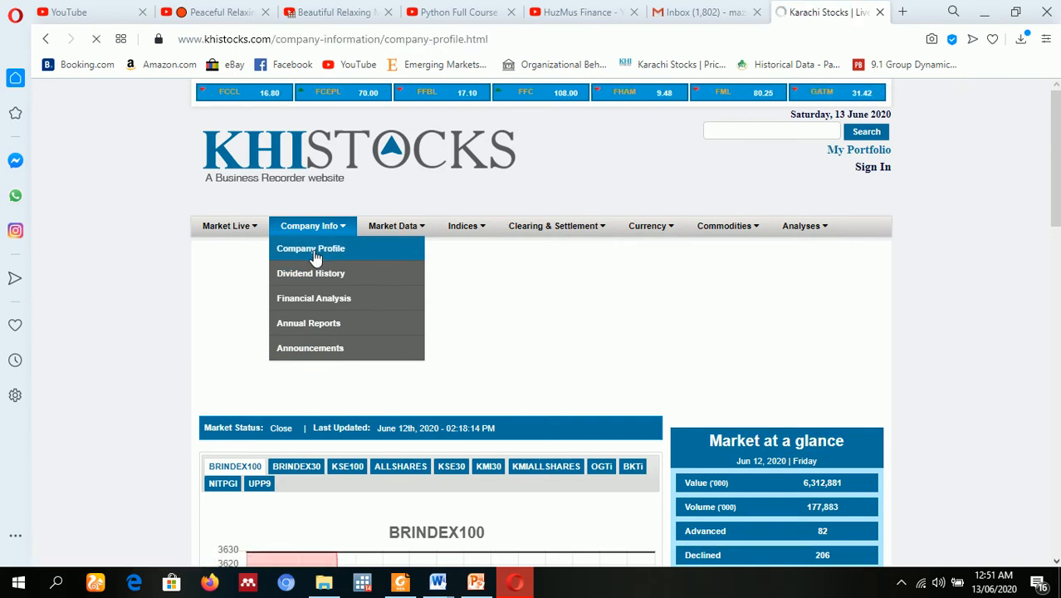
click(311, 247)
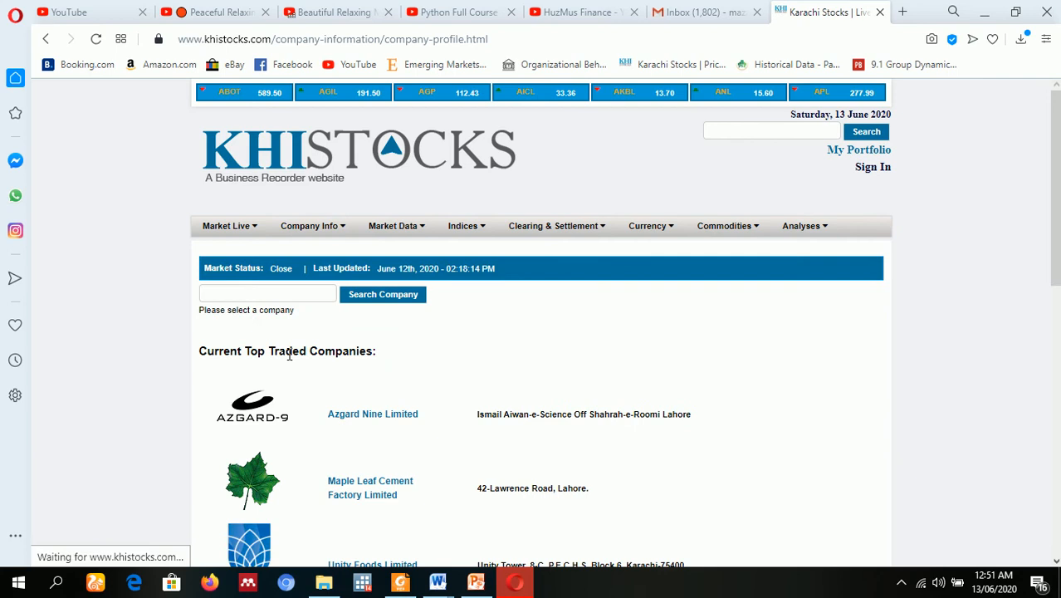
scroll(down, 3)
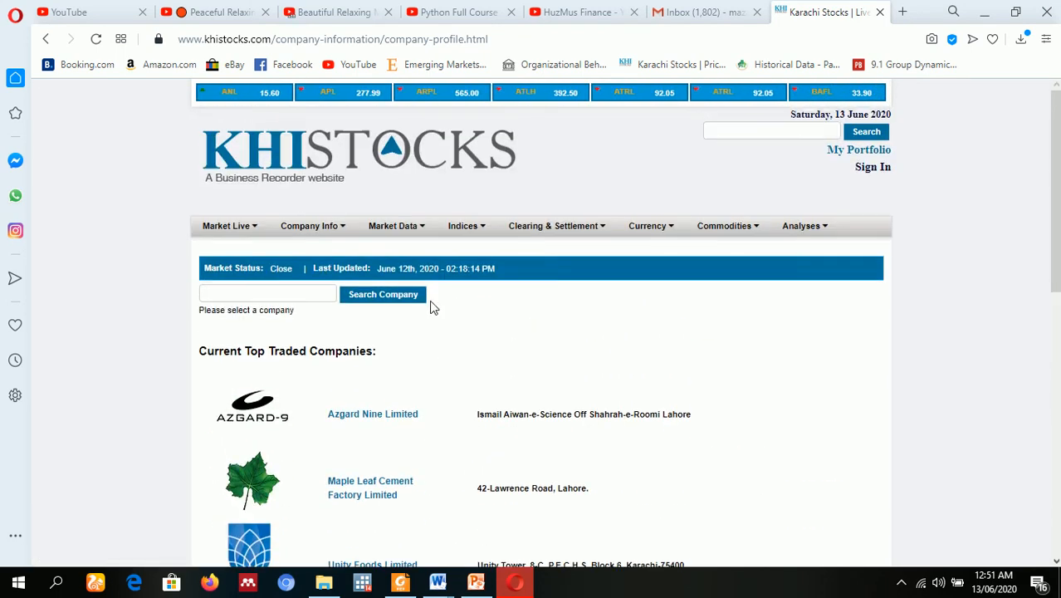
click(309, 225)
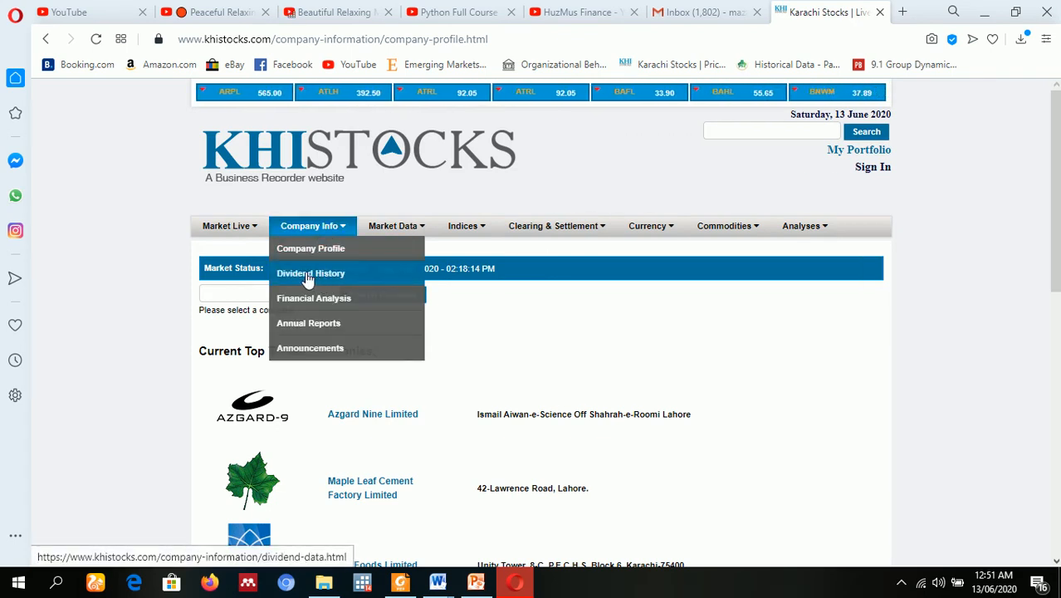
Open Dividend History and set Abbott Lab.'s year range from 1999 to 2020.
click(311, 272)
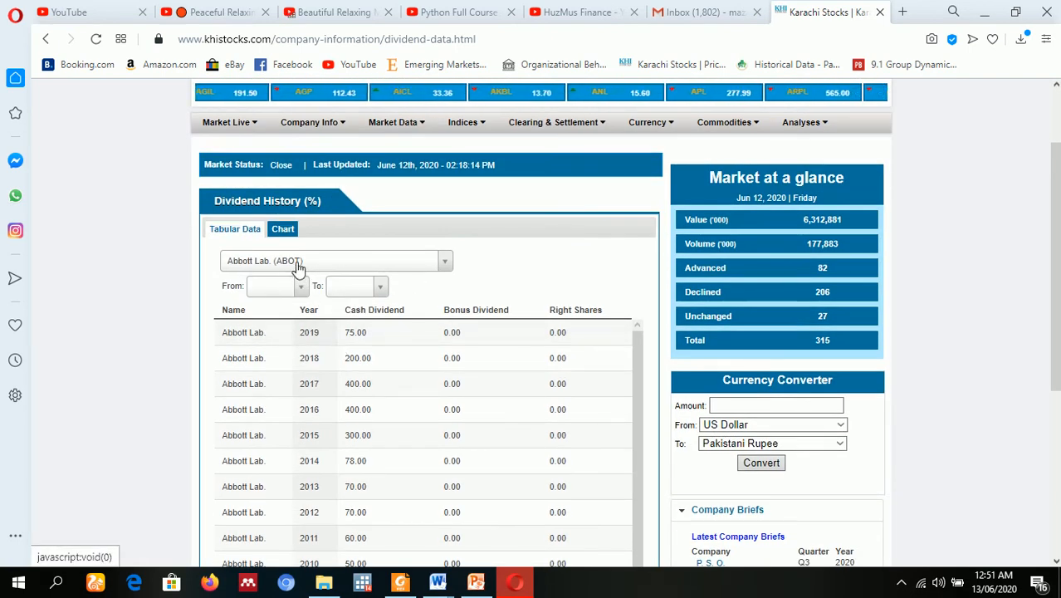
click(277, 286)
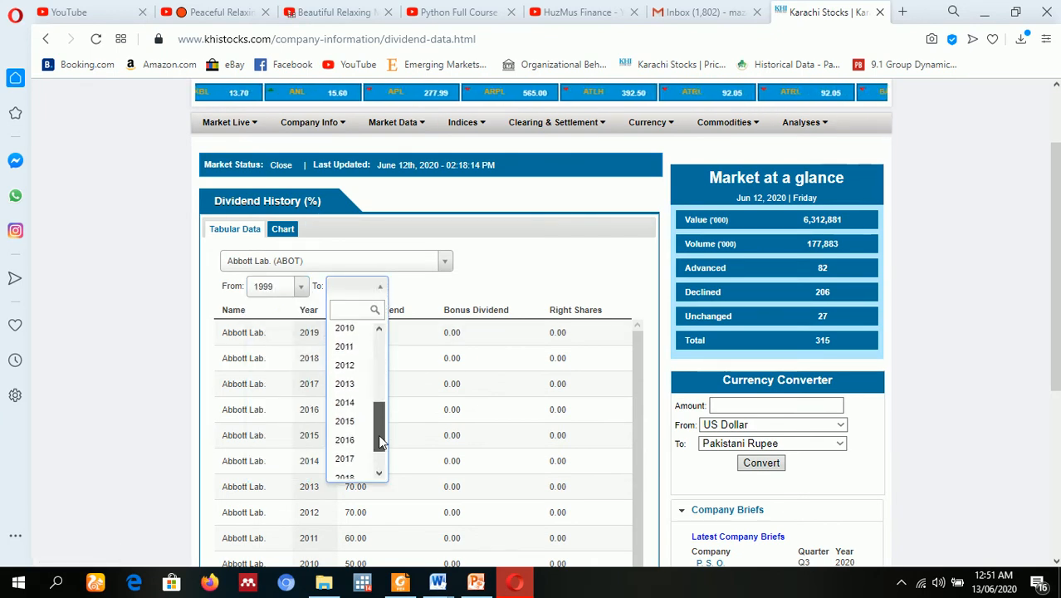
click(345, 441)
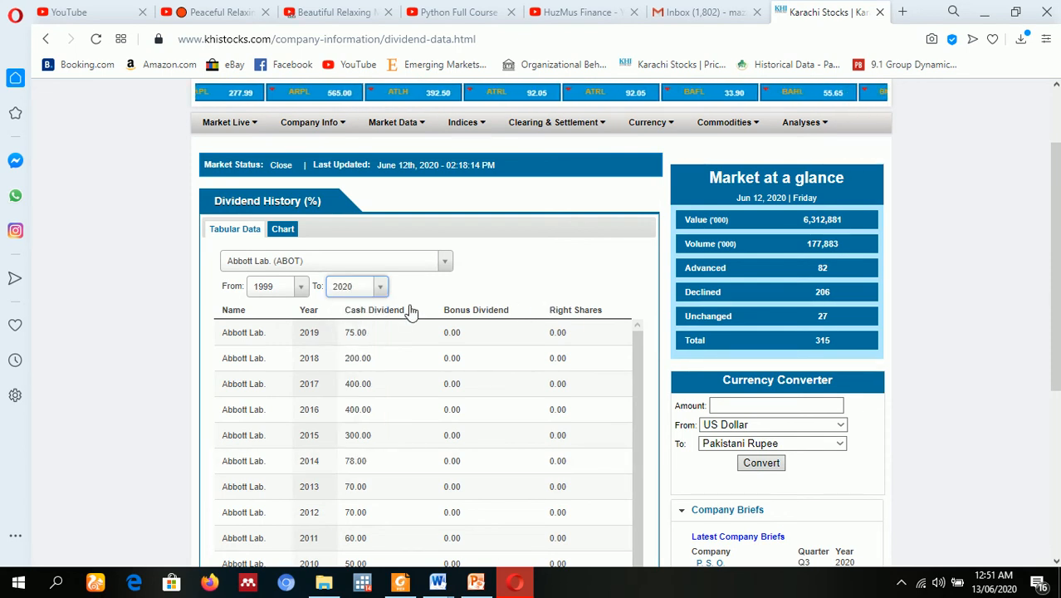
scroll(down, 3)
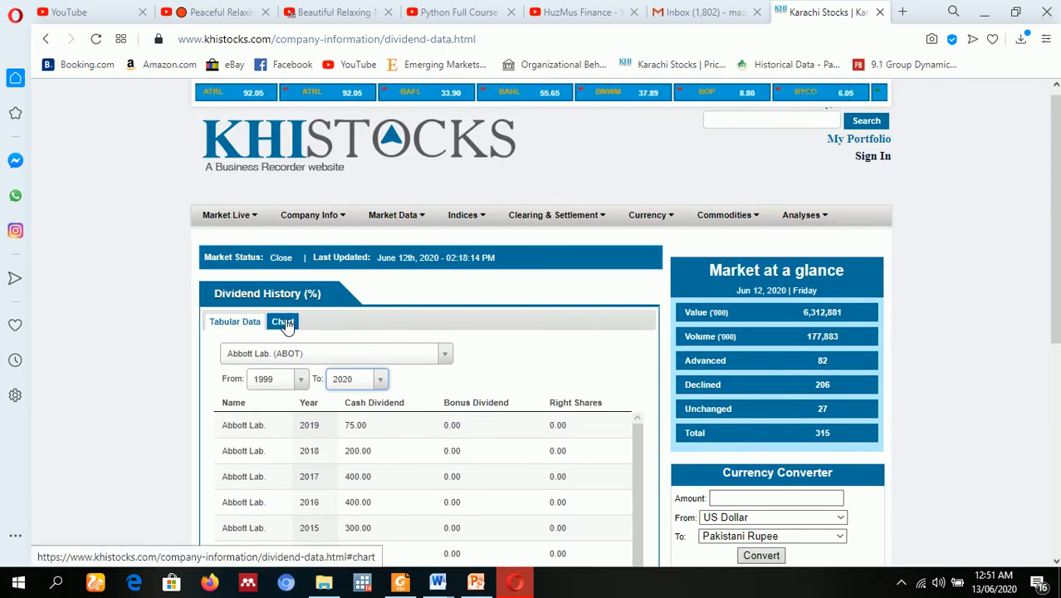
Chart Abbott Lab.'s dividend history, briefly showing bonus shares before returning to cash dividends.
click(283, 322)
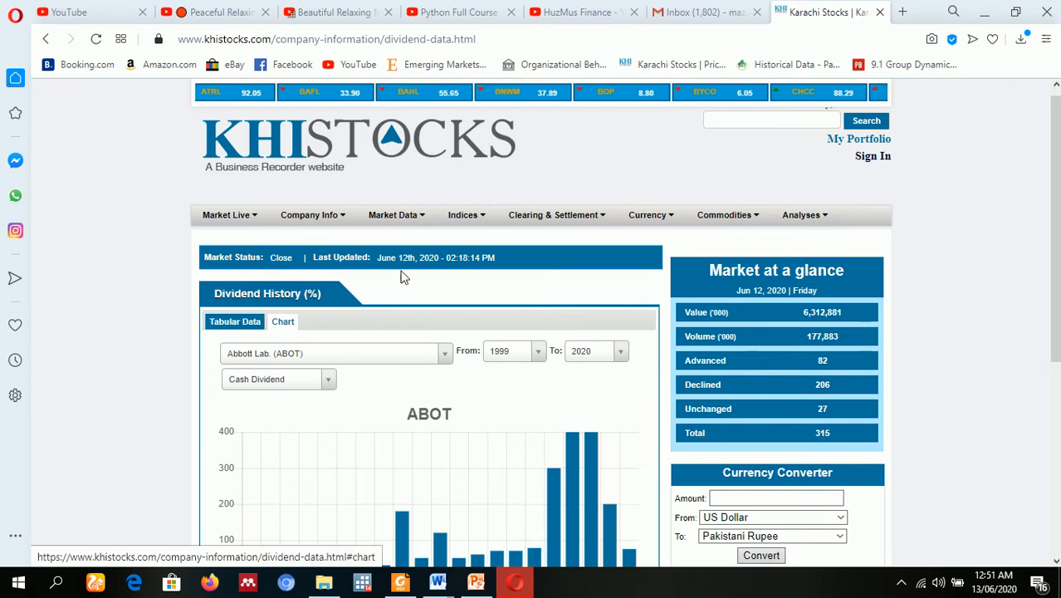
scroll(down, 3)
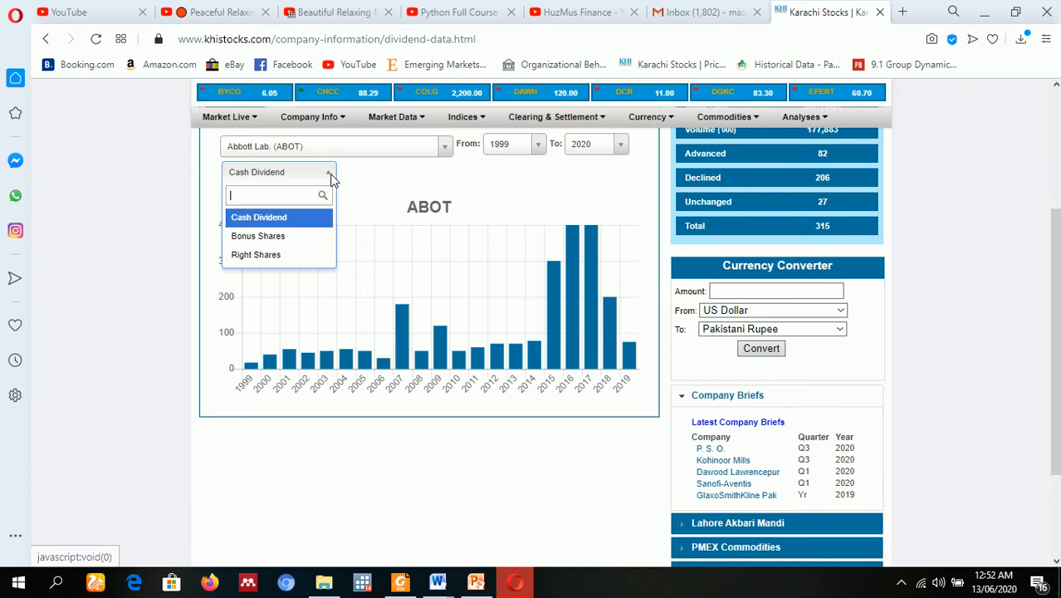
mouse_move(266, 254)
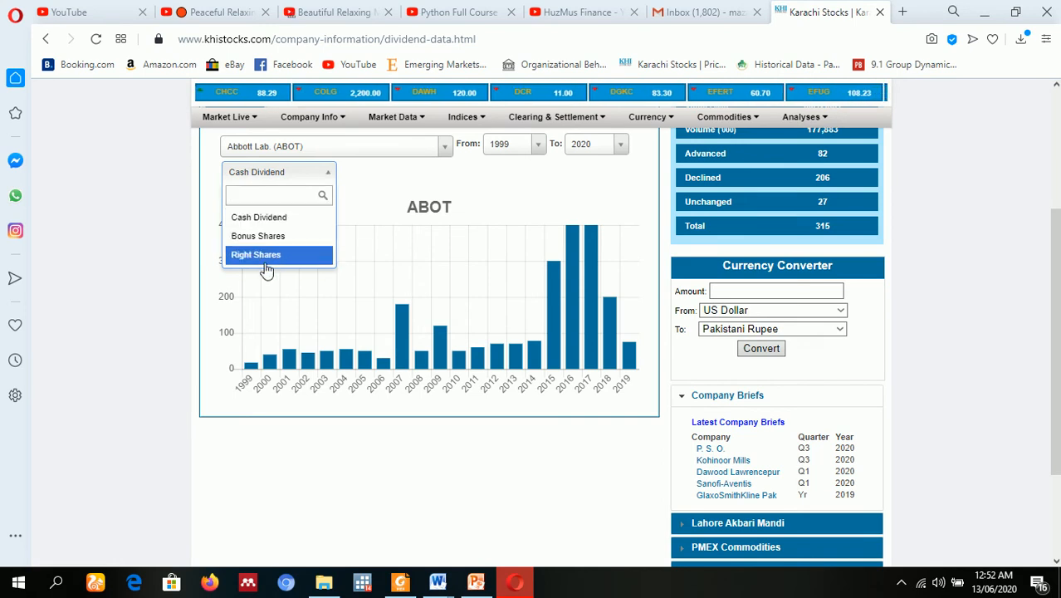
mouse_move(270, 236)
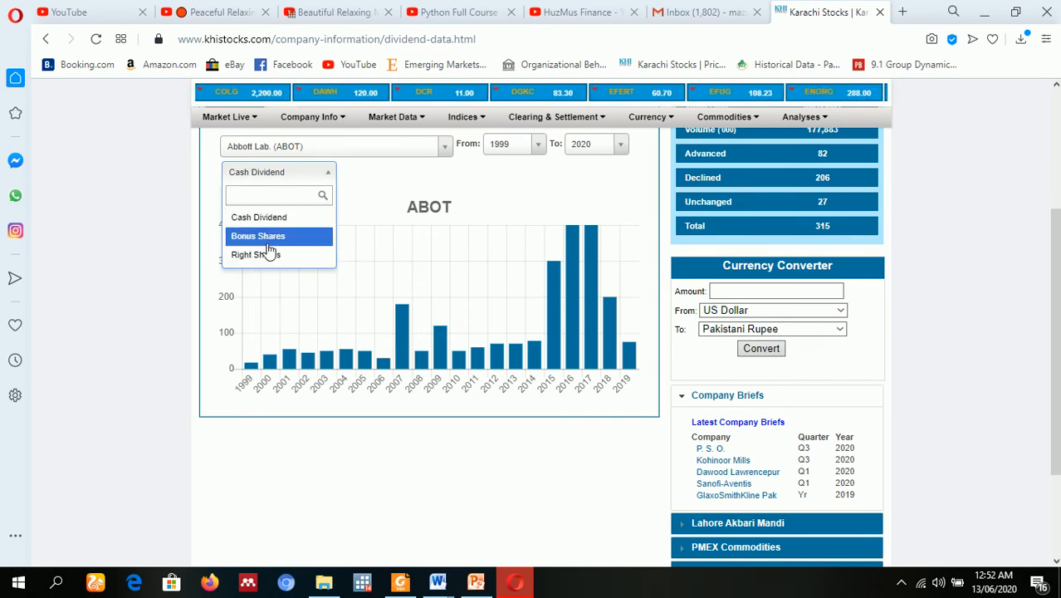
click(258, 236)
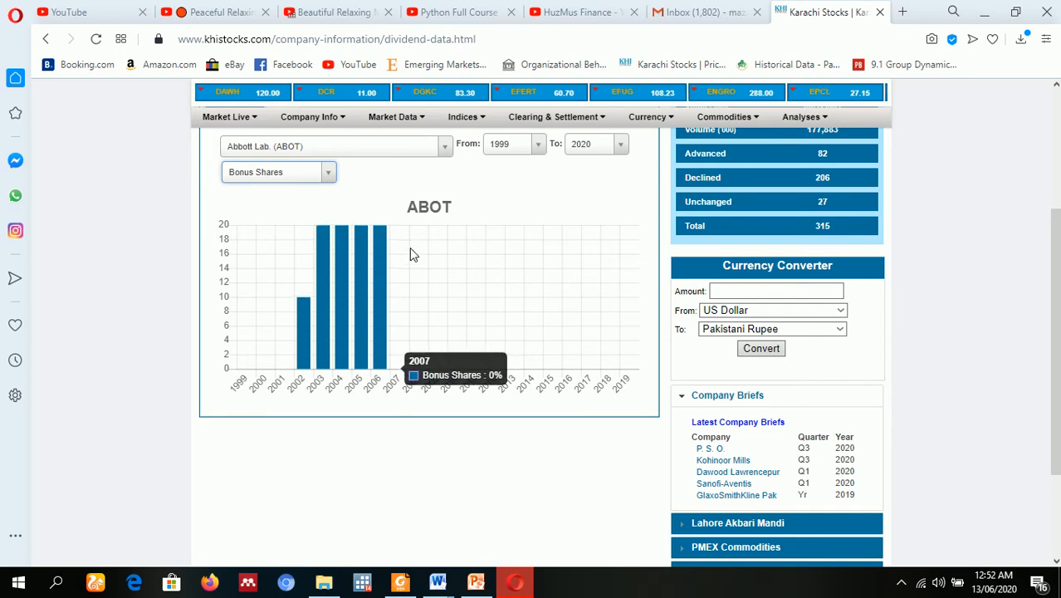
click(278, 172)
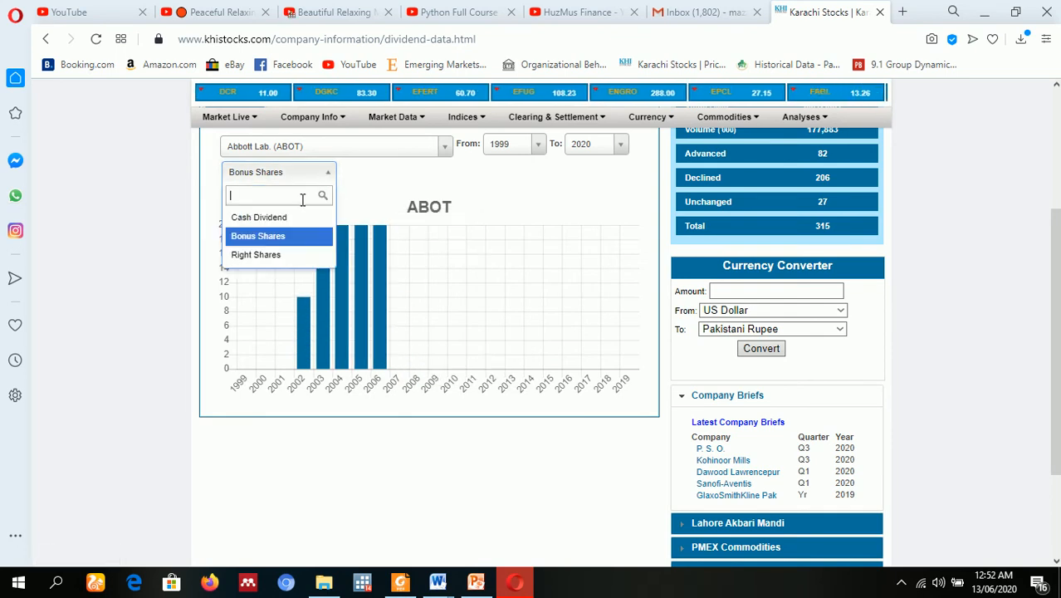
click(258, 217)
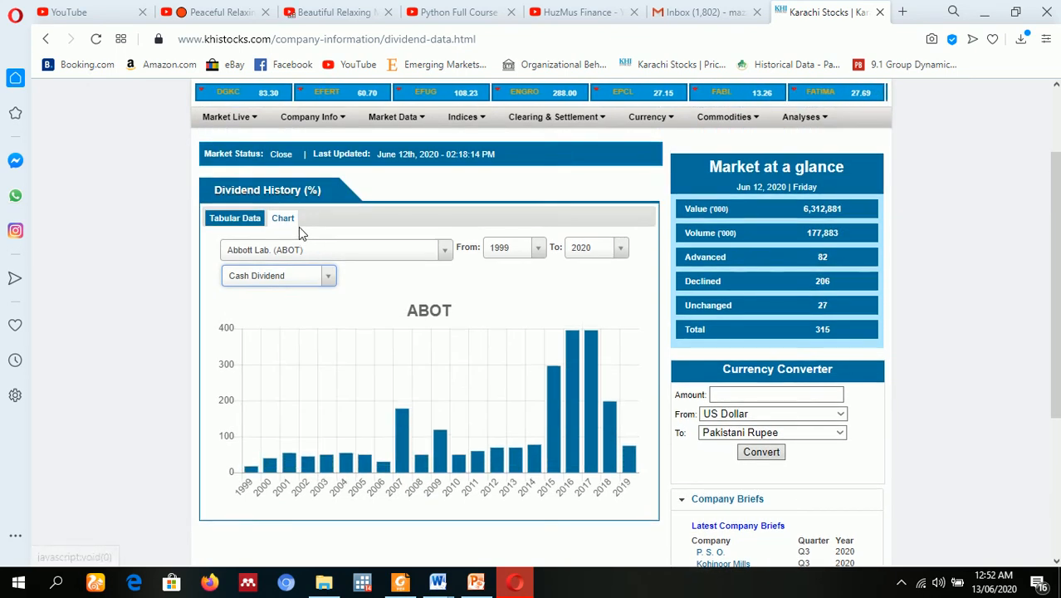
click(312, 214)
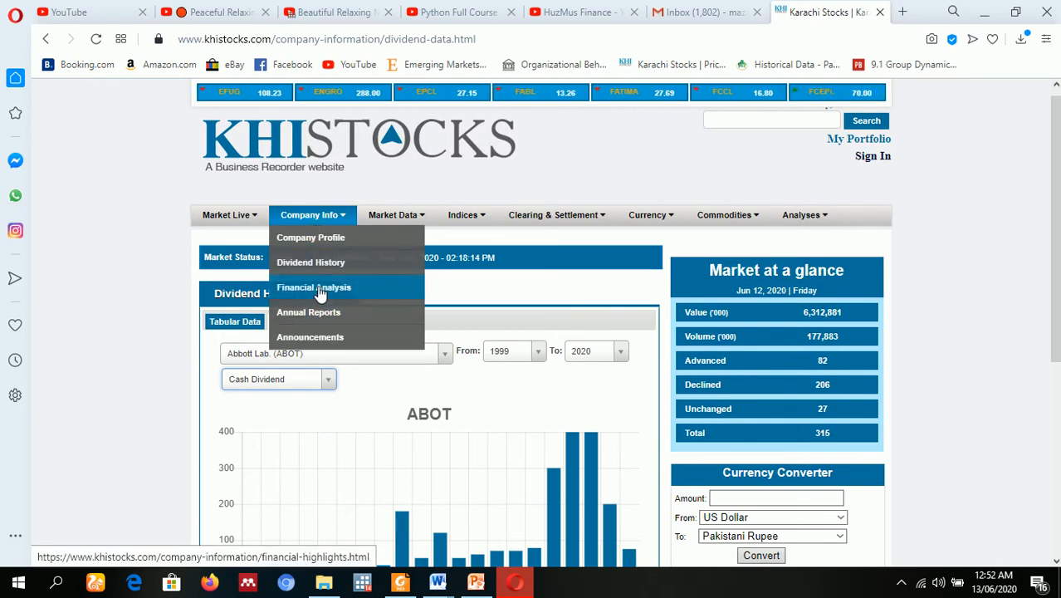
Search Financial Analysis for ABOT and load Abbott Laboratories (Pakistan) Limited's 2016–2018 ratios.
click(314, 287)
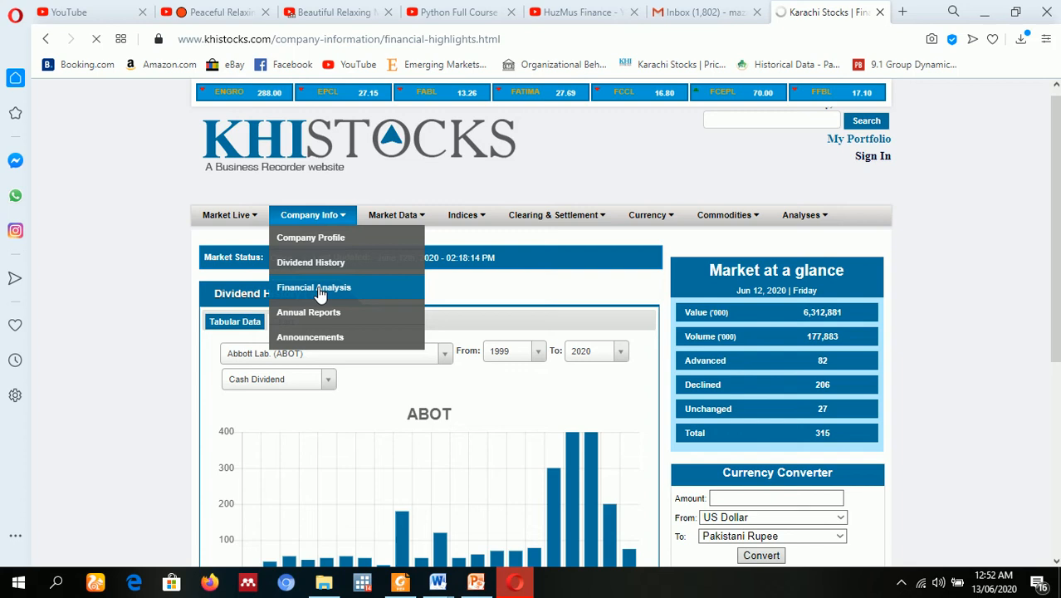
click(314, 287)
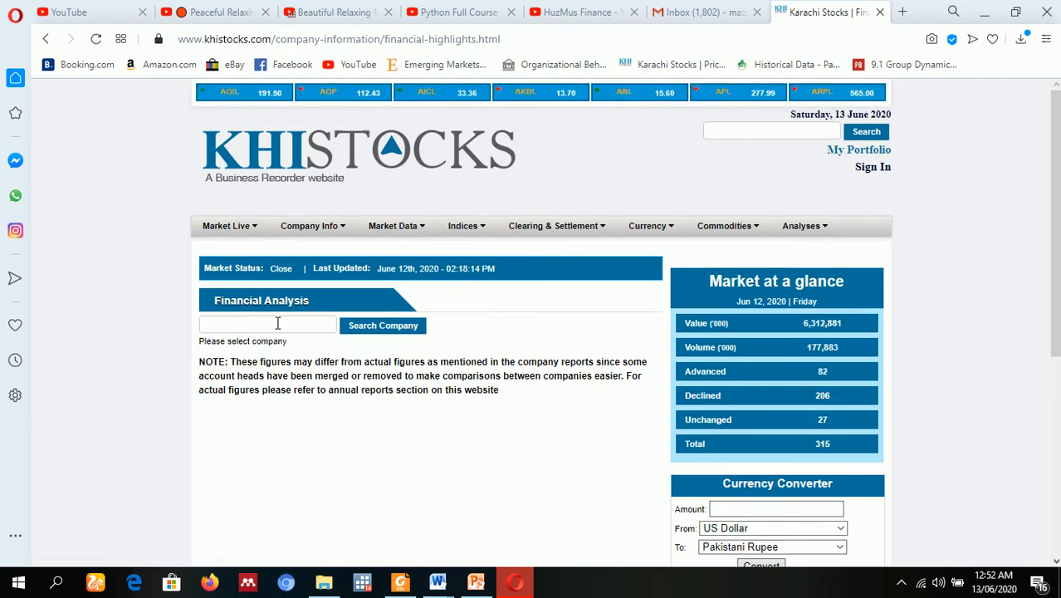
text(a)
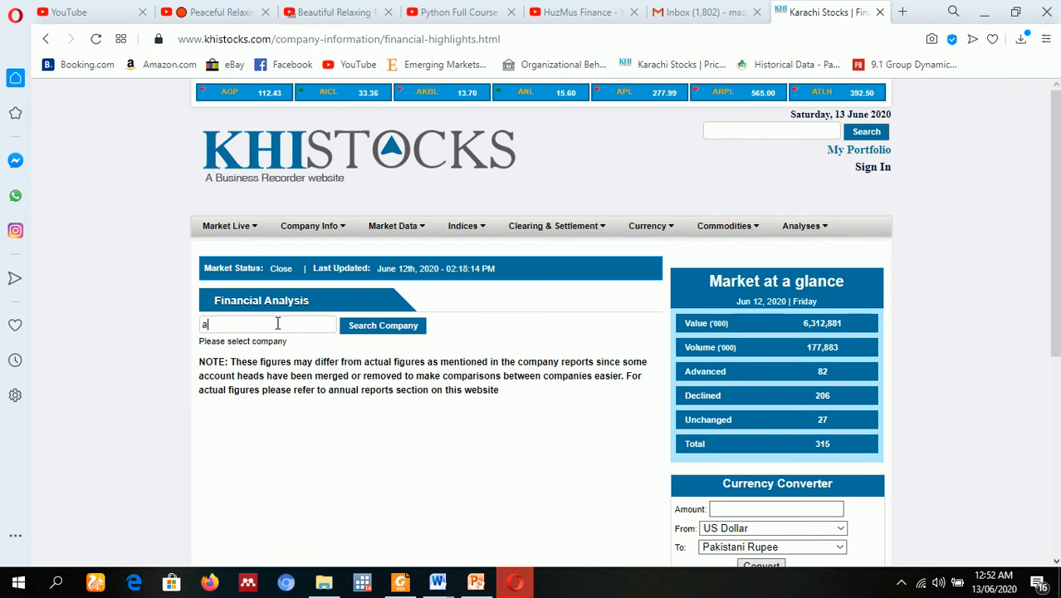
text(bot)
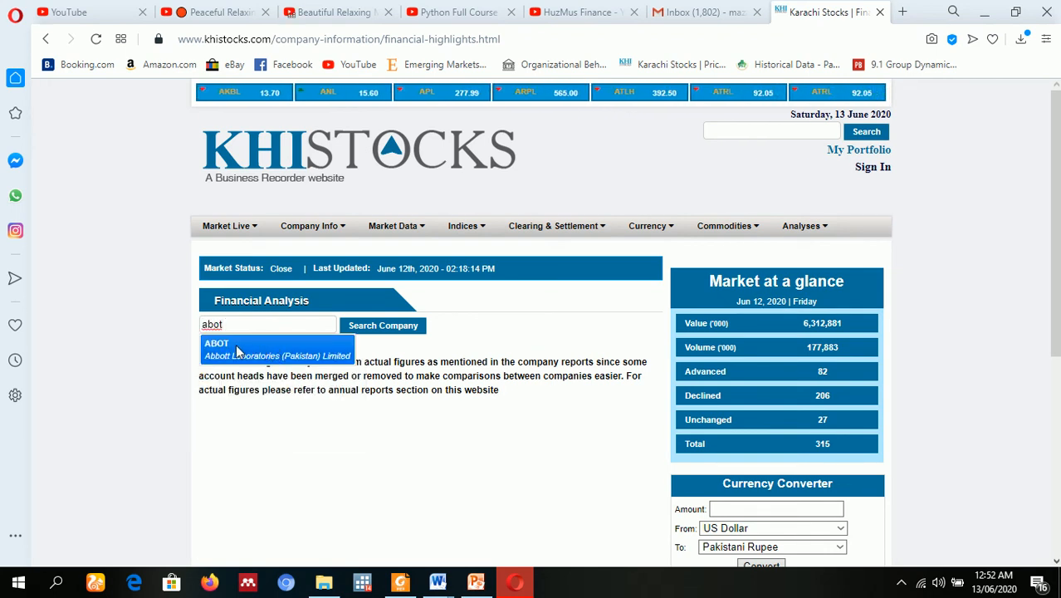
click(237, 343)
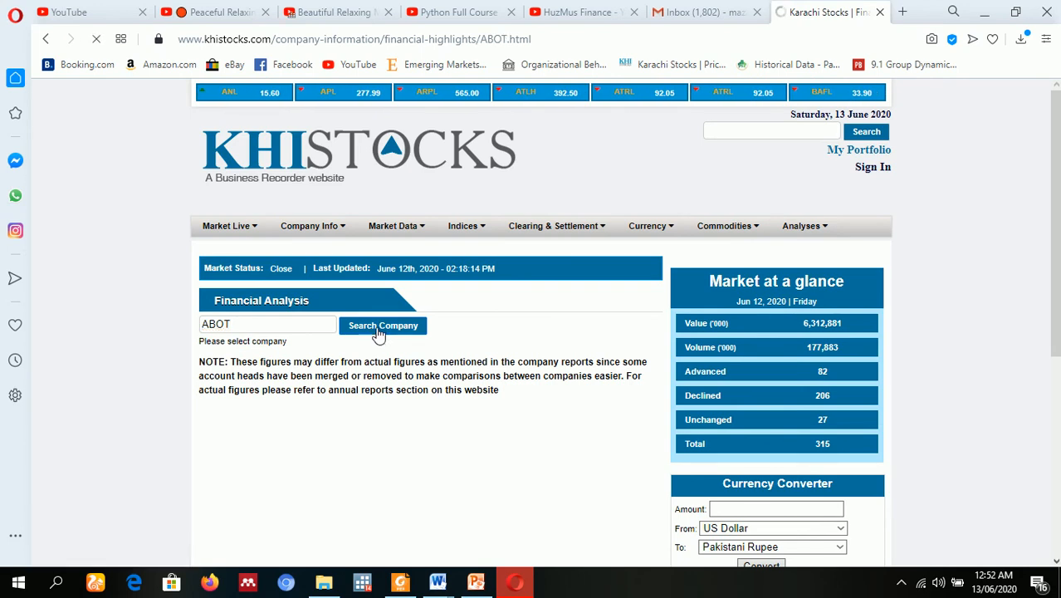
click(383, 325)
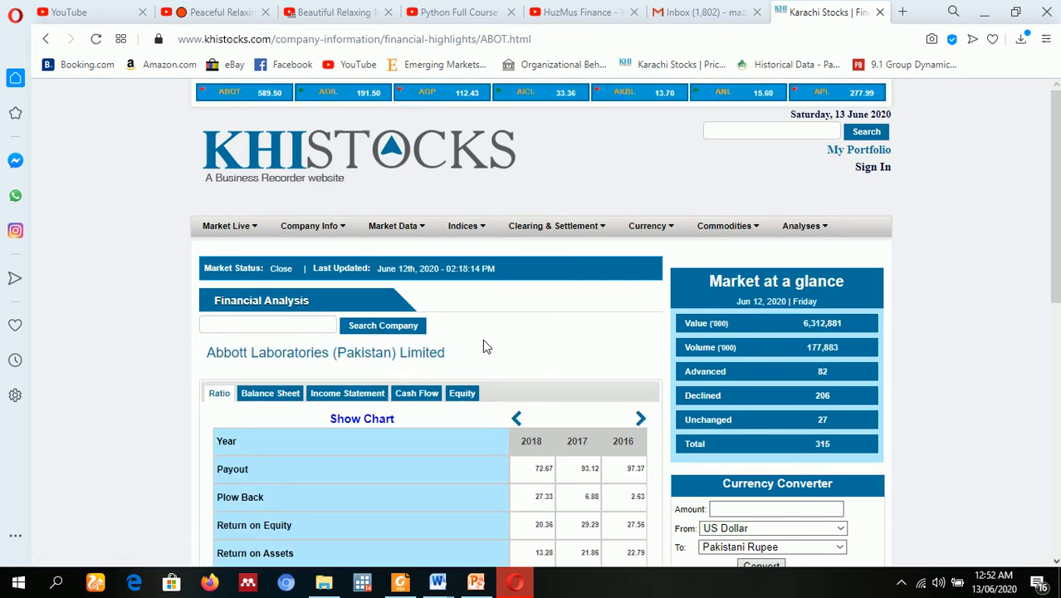
Step Abbott's ratio table back one year to cover 2015–2017.
scroll(down, 3)
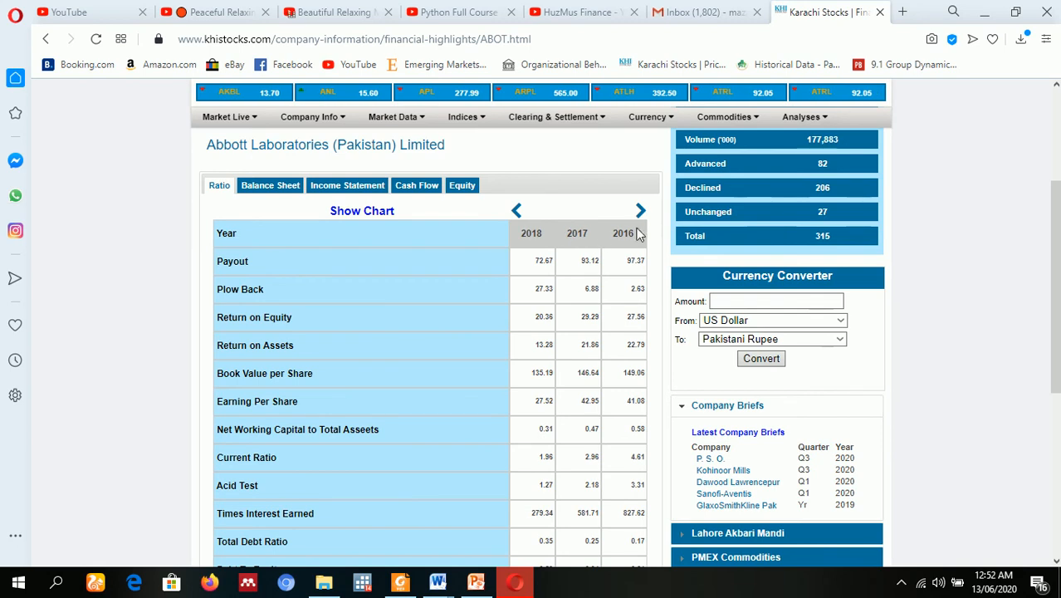
click(641, 210)
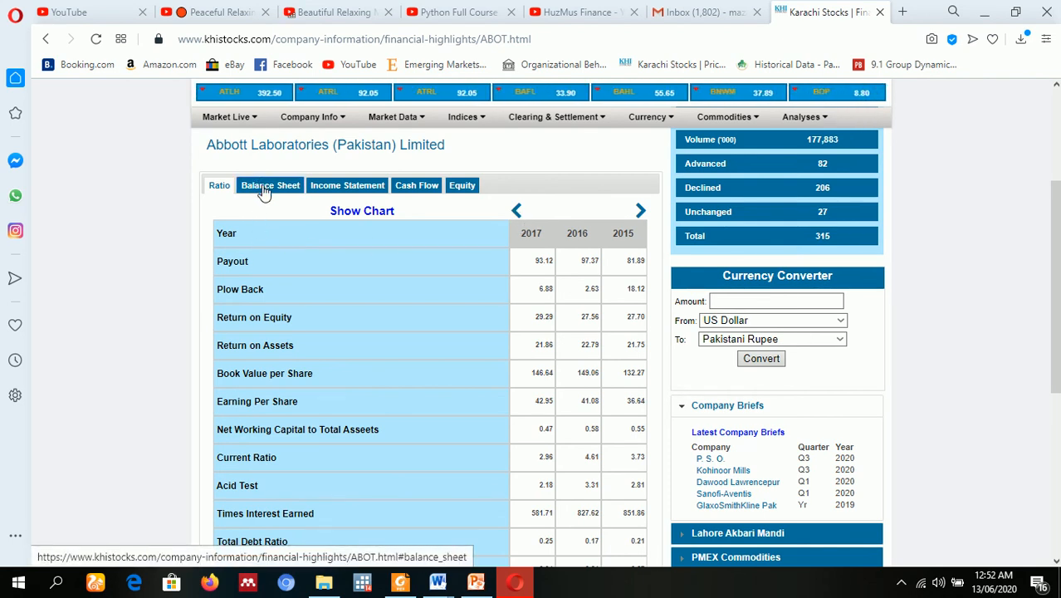
Browse Abbott's balance sheet, cash flow and equity tables, ending on the balance sheet.
click(270, 185)
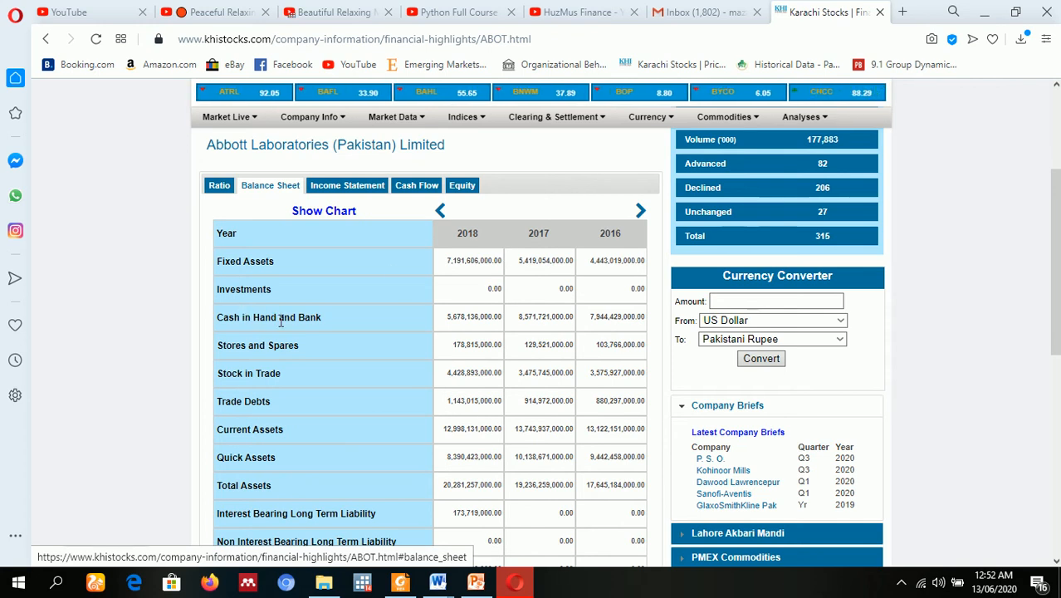
scroll(down, 3)
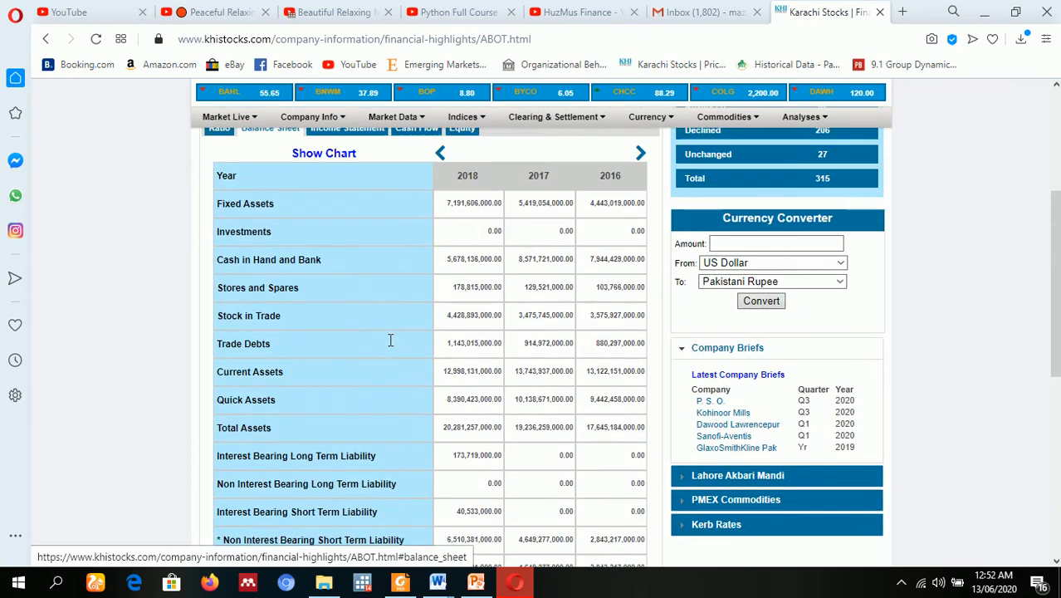
scroll(up, 3)
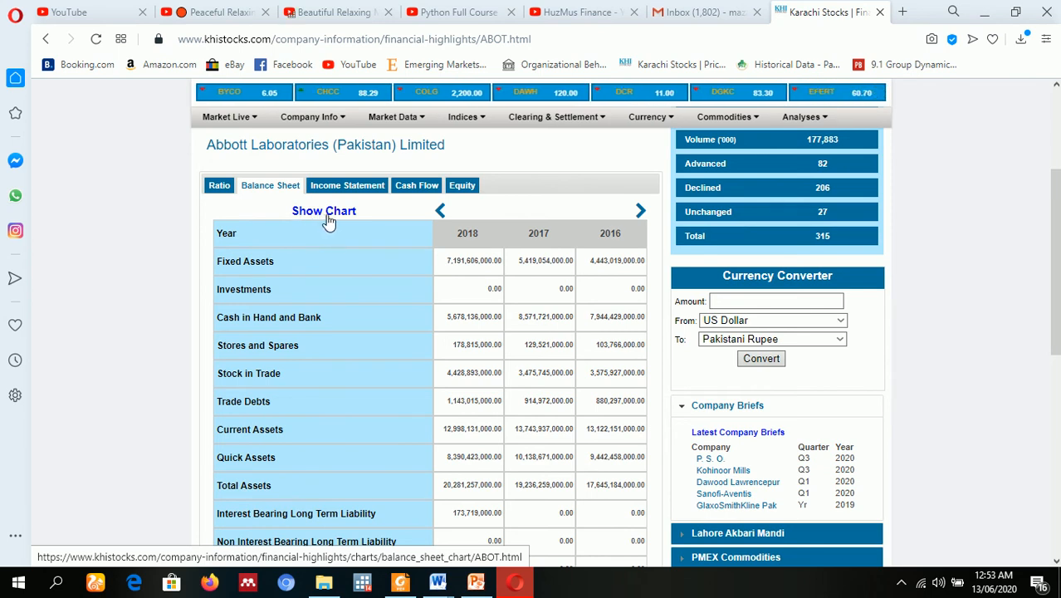
click(347, 185)
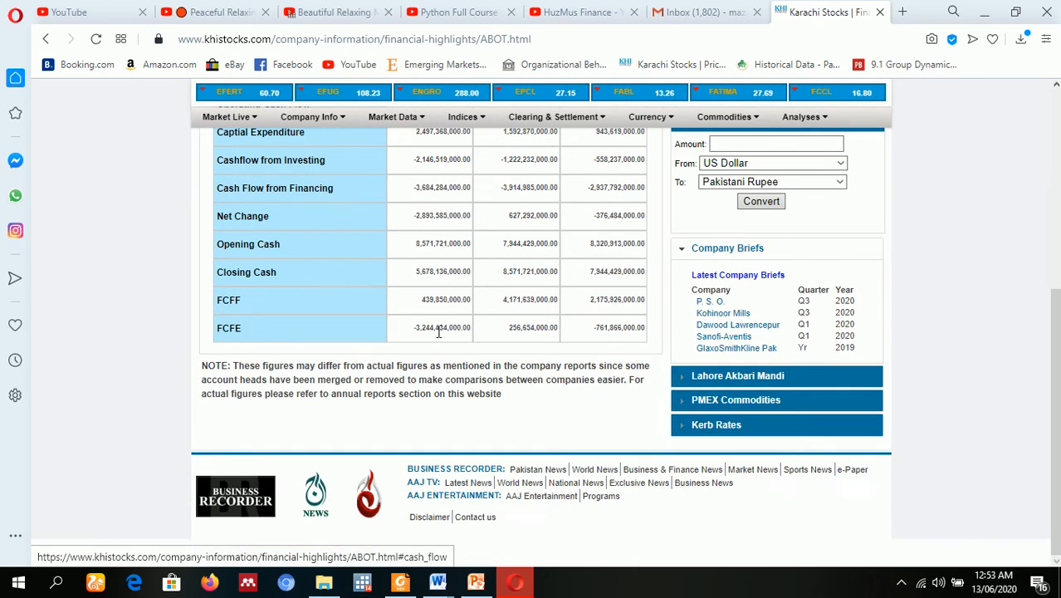
scroll(up, 3)
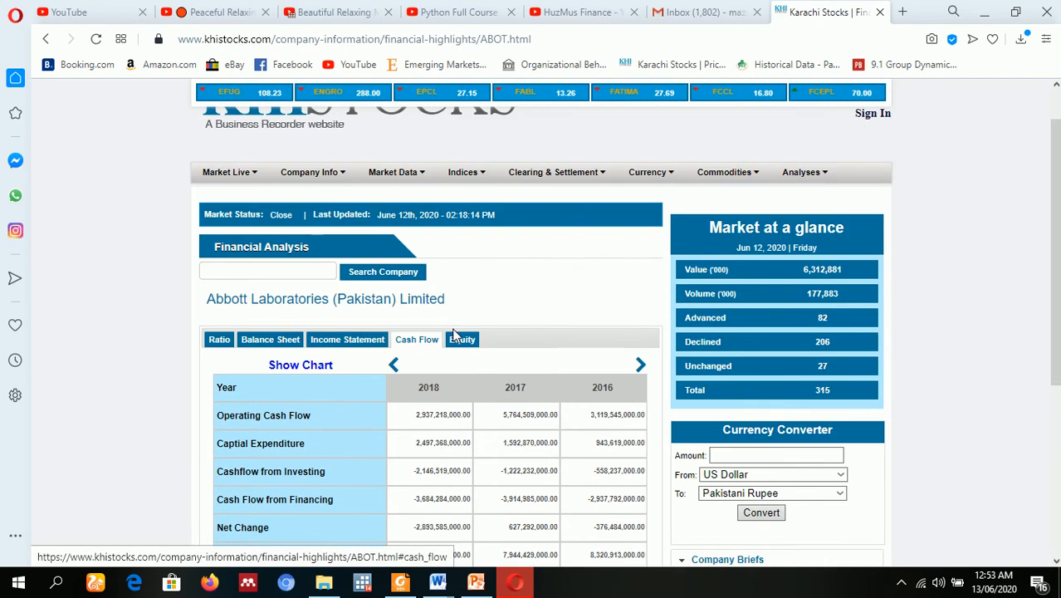
click(462, 340)
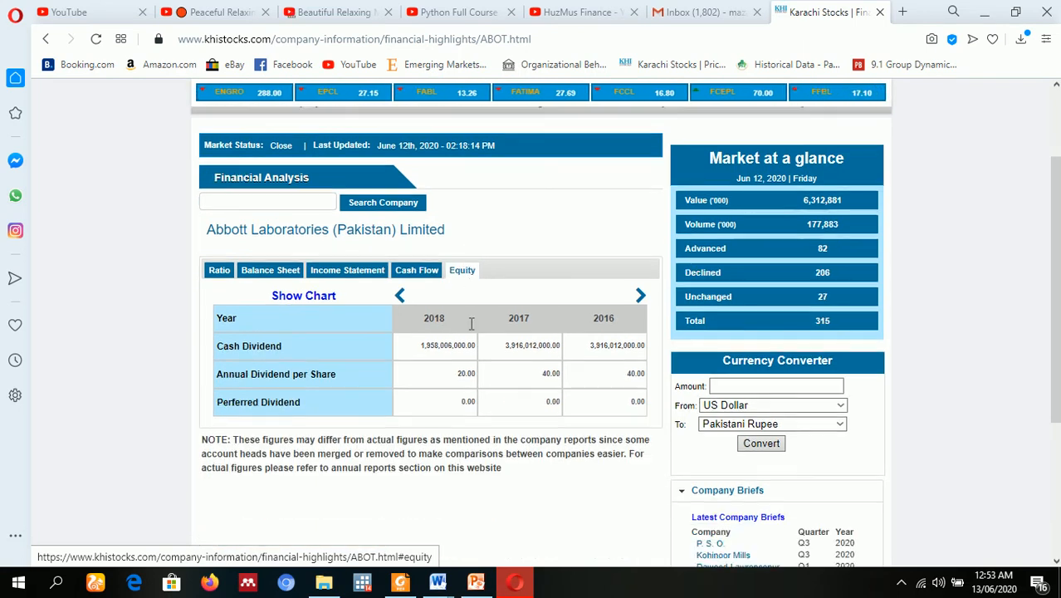
scroll(down, 3)
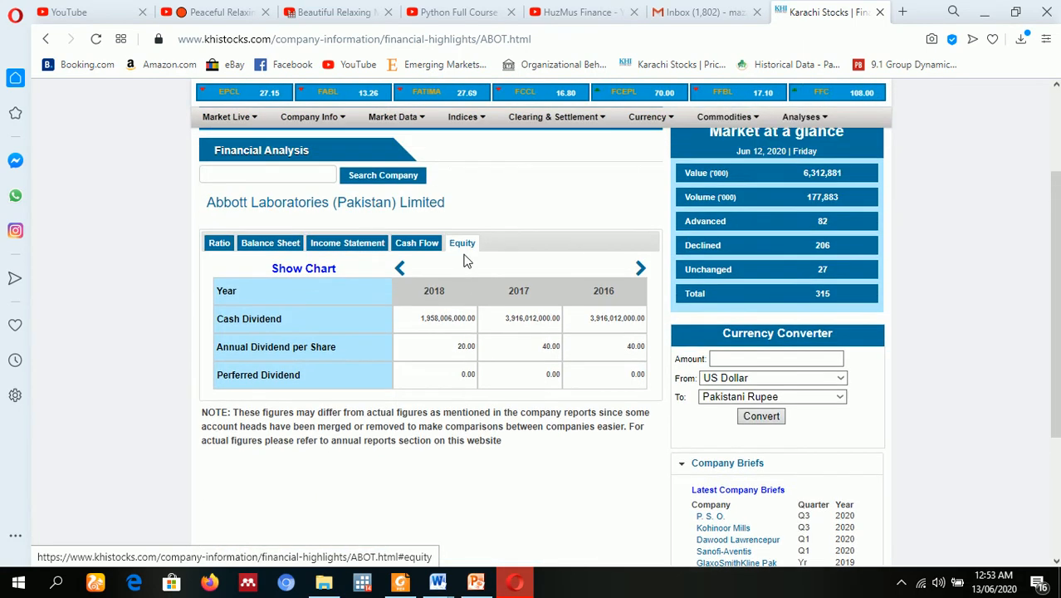
click(270, 242)
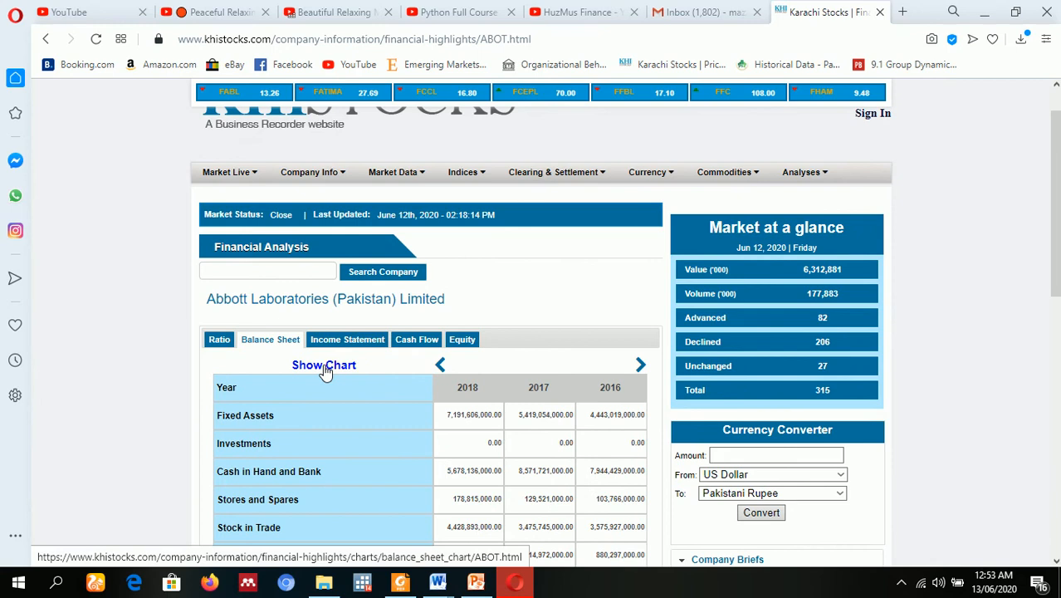
Open Abbott's balance sheet chart and switch it to Investments, then Current Assets.
click(324, 364)
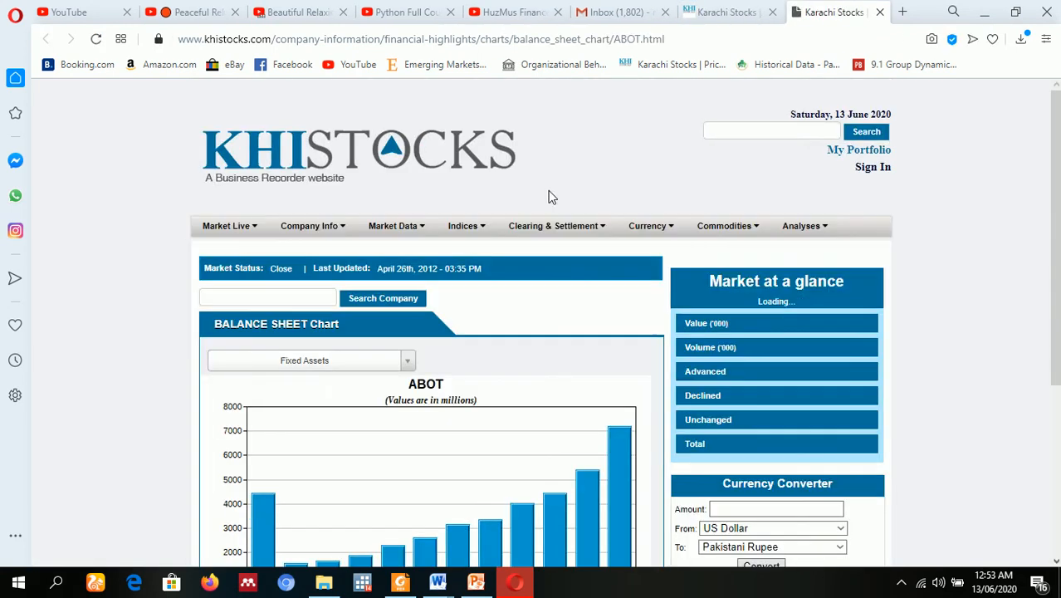
scroll(down, 3)
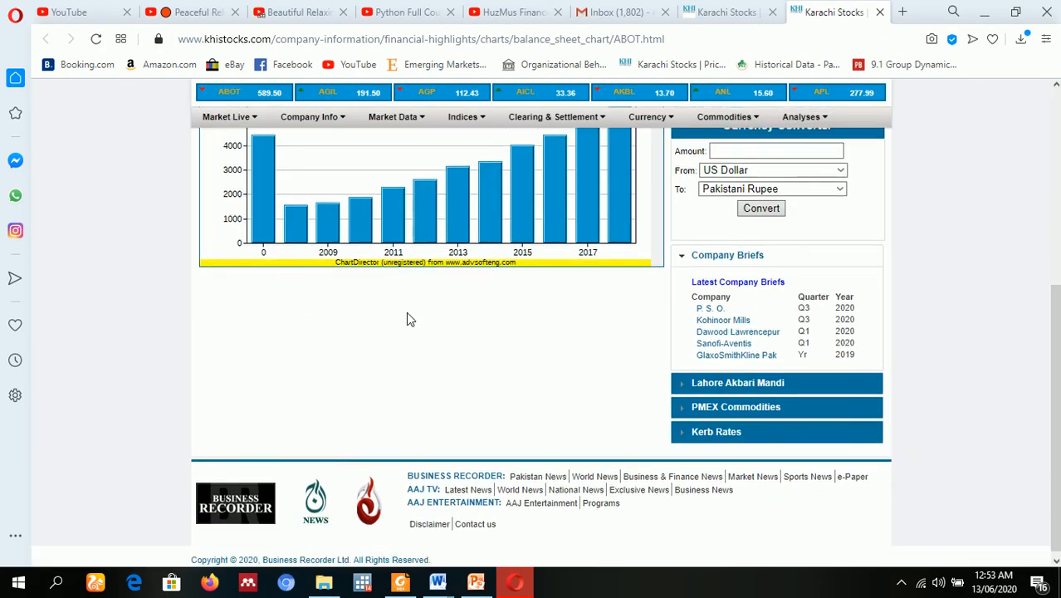
scroll(up, 3)
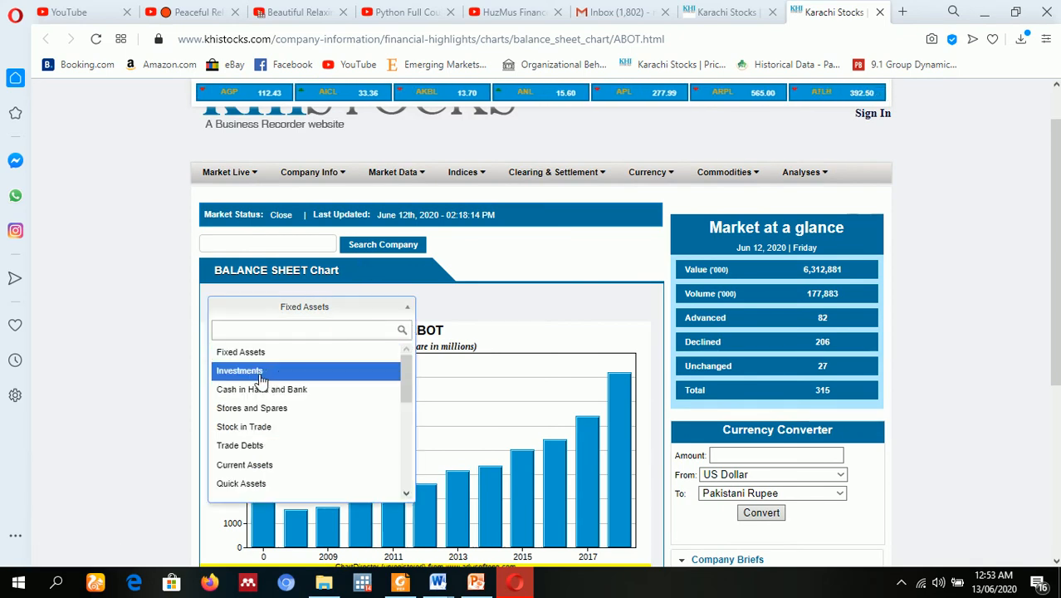
click(240, 370)
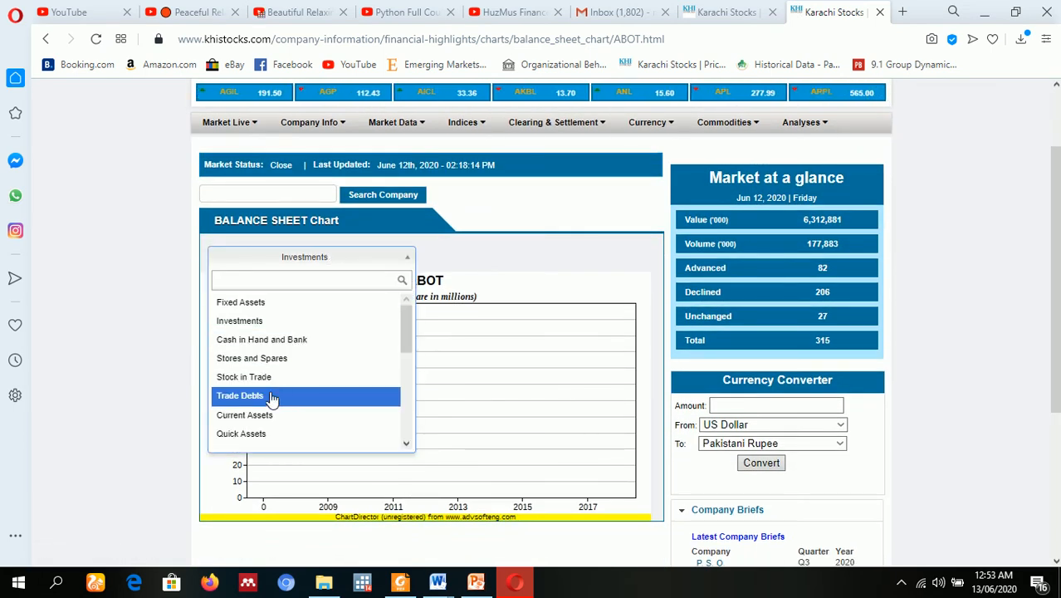
mouse_move(257, 419)
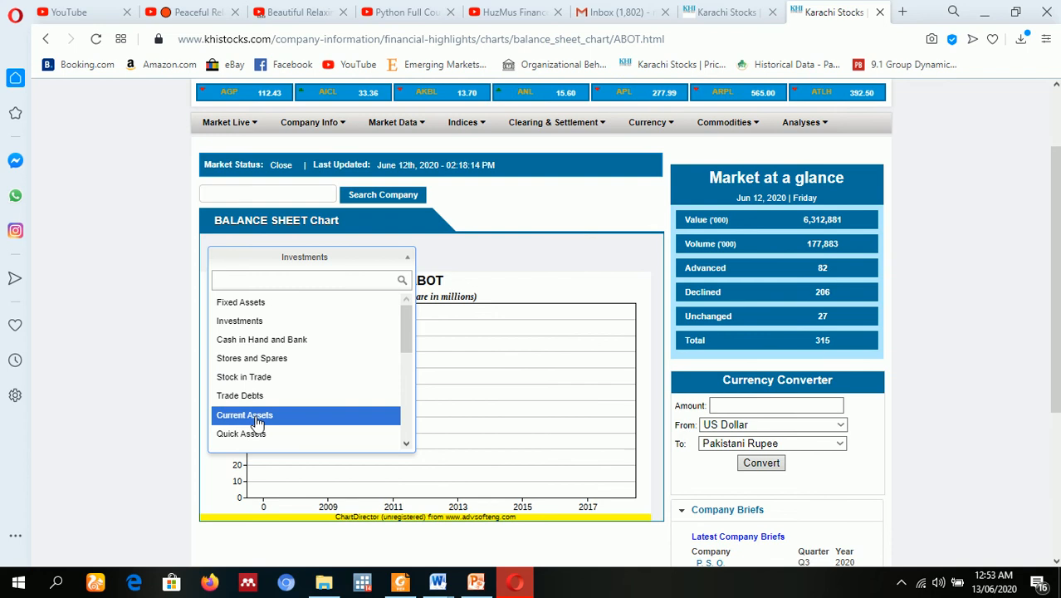
click(244, 415)
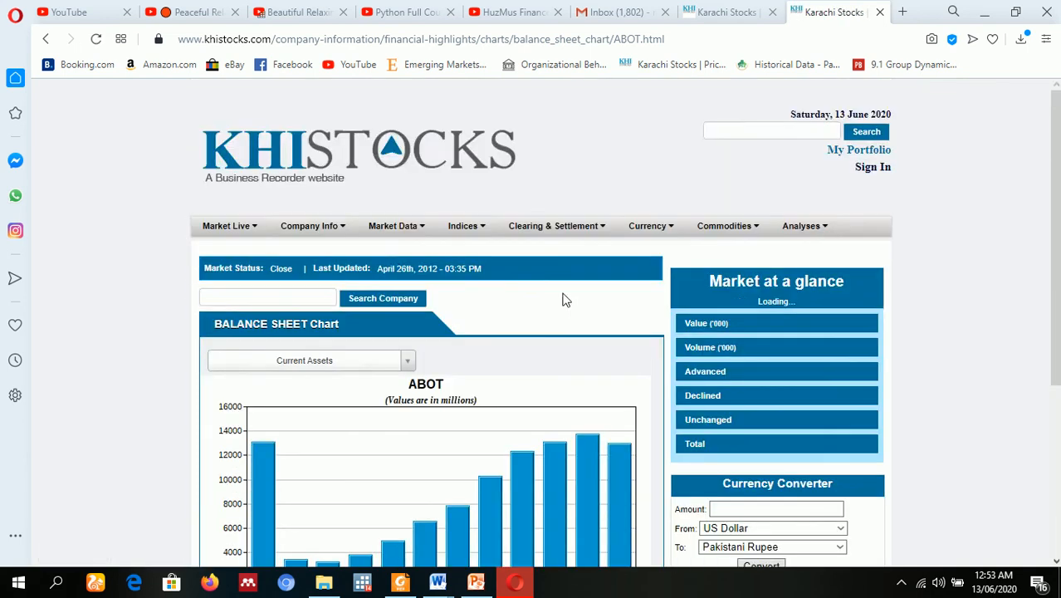
scroll(down, 3)
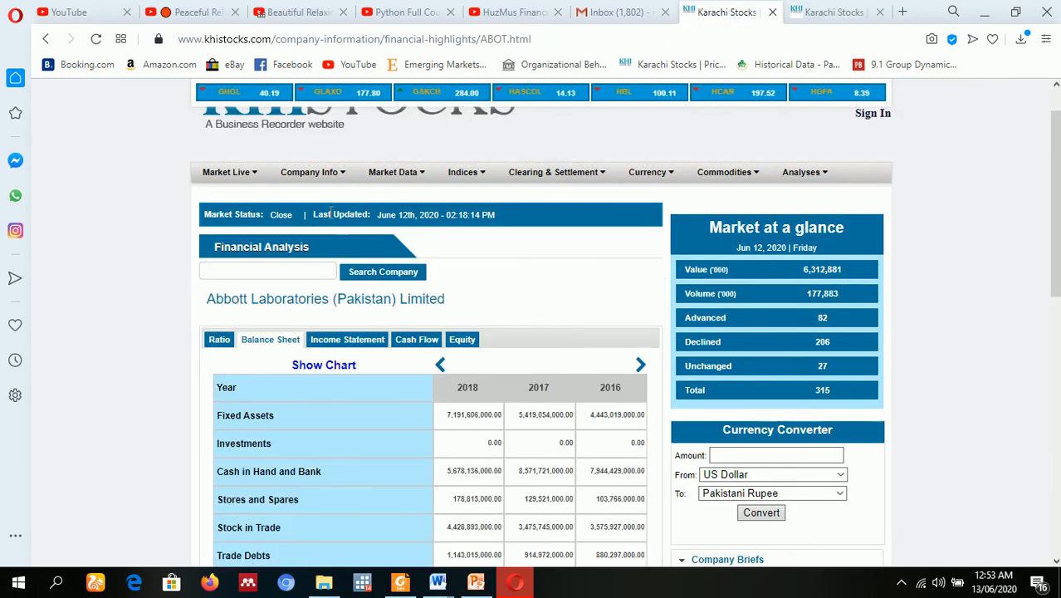
Open the Annual Reports page and scroll to Abbott Laboratories' 2003–2019 reports.
click(312, 172)
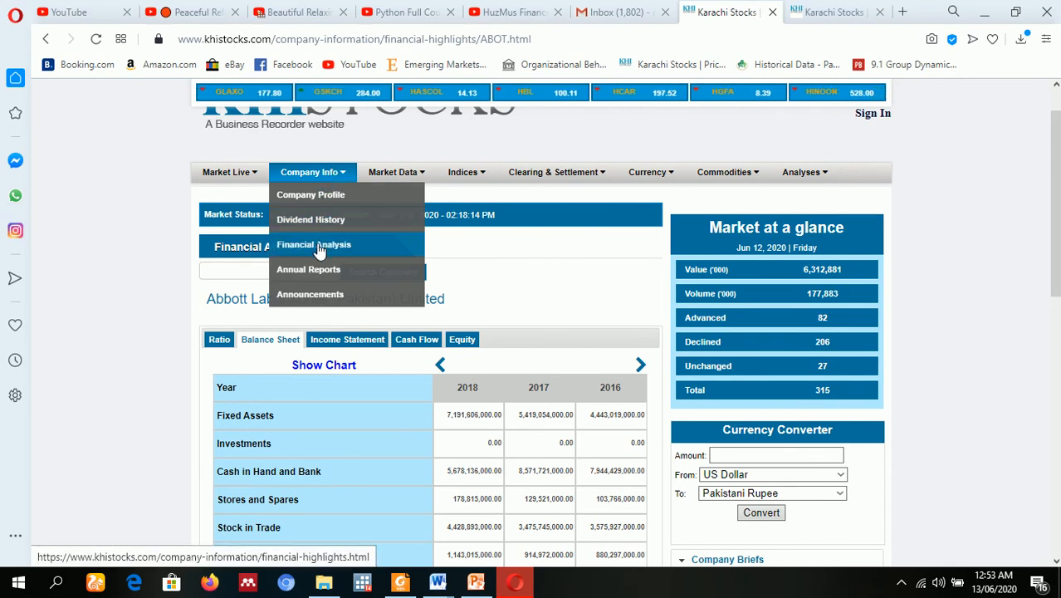
mouse_move(309, 274)
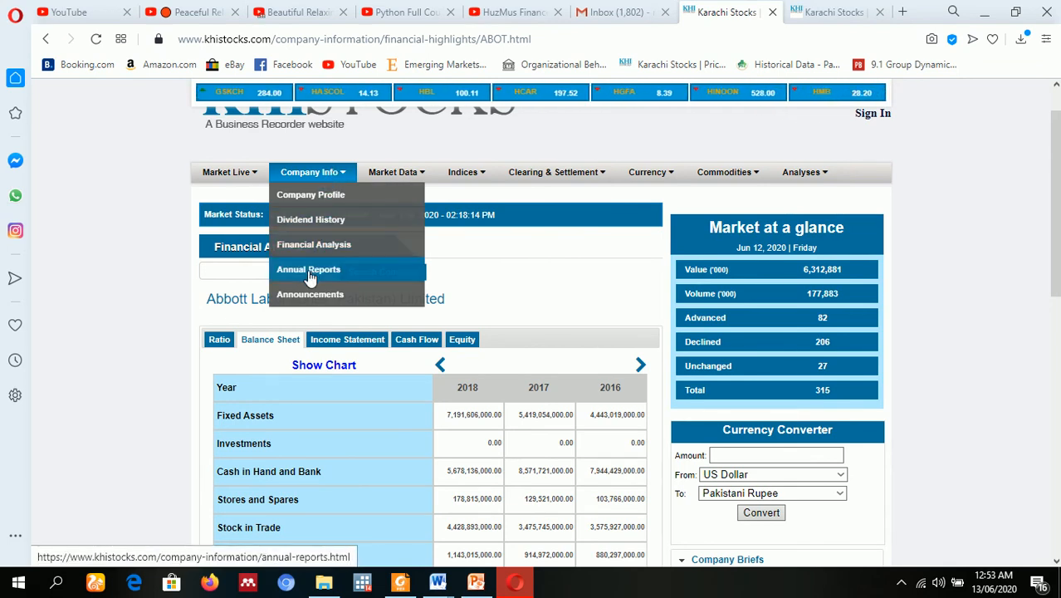
click(308, 269)
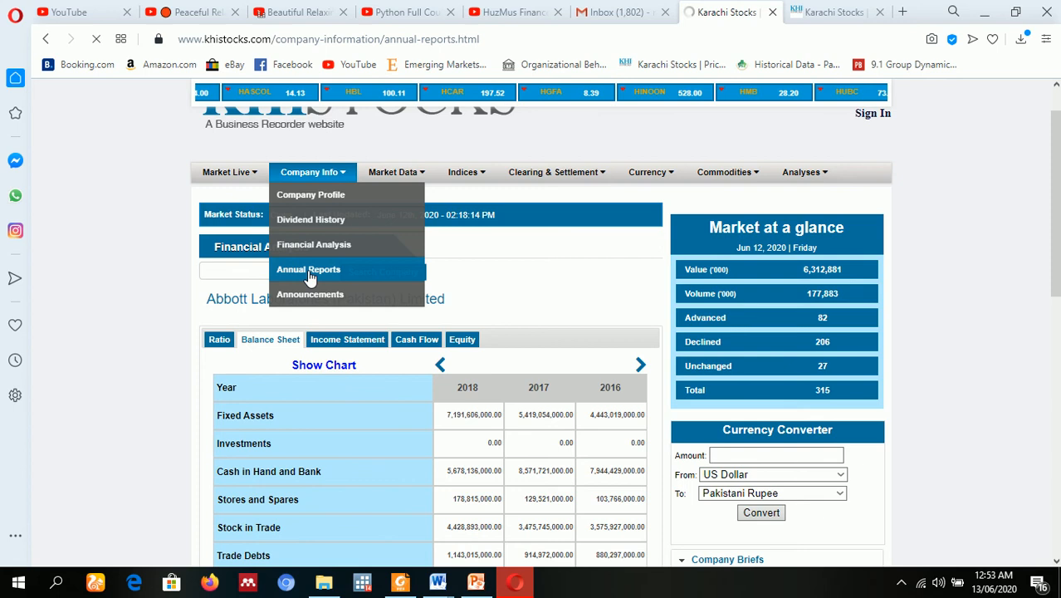
click(309, 269)
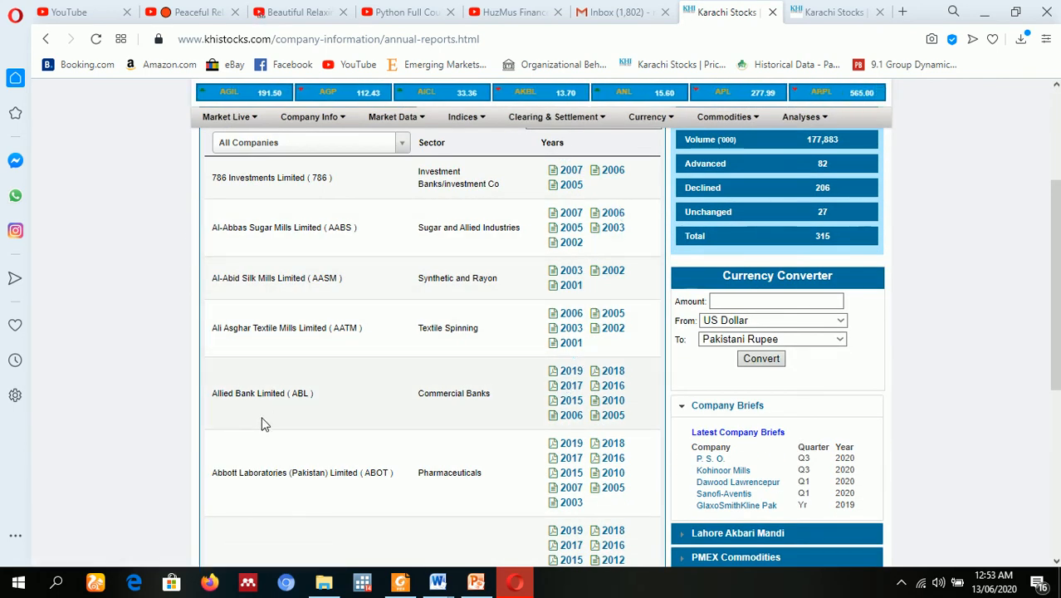
scroll(down, 3)
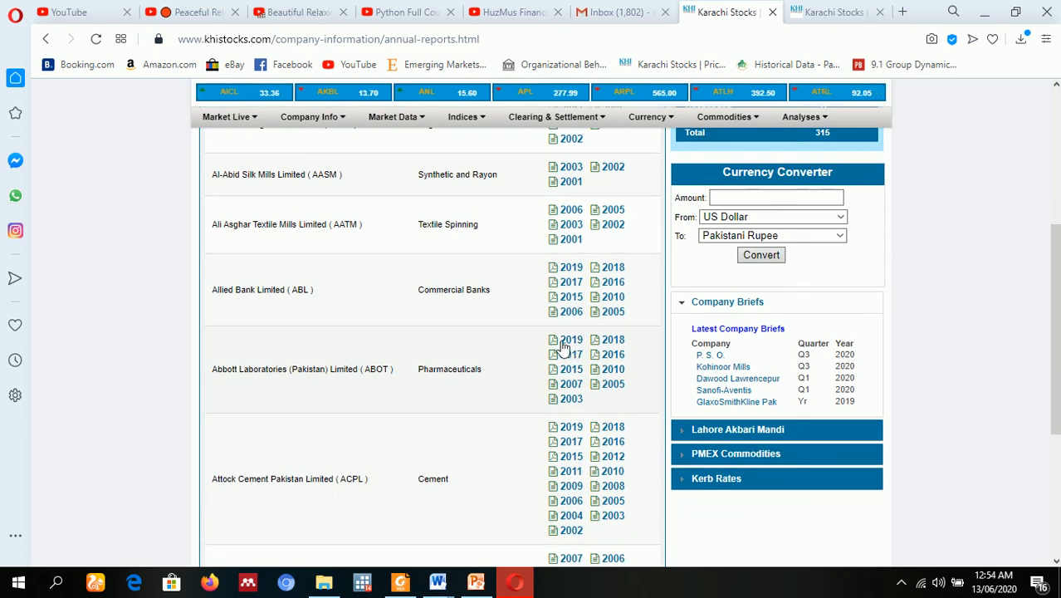
Open Abbott's 2019 annual report PDF and scroll down to the Directors' Profile.
click(566, 340)
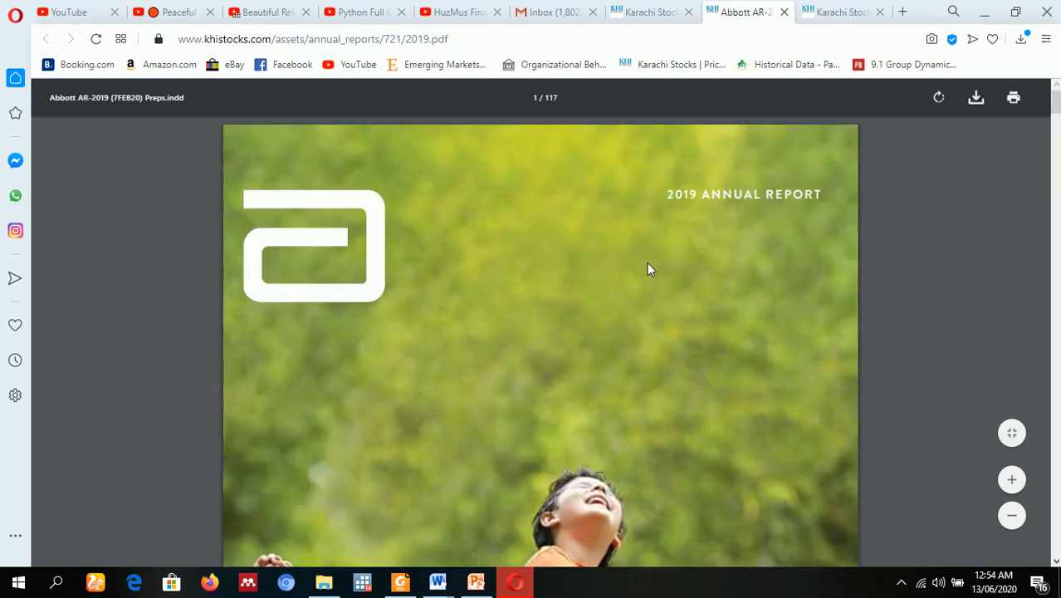
scroll(down, 3)
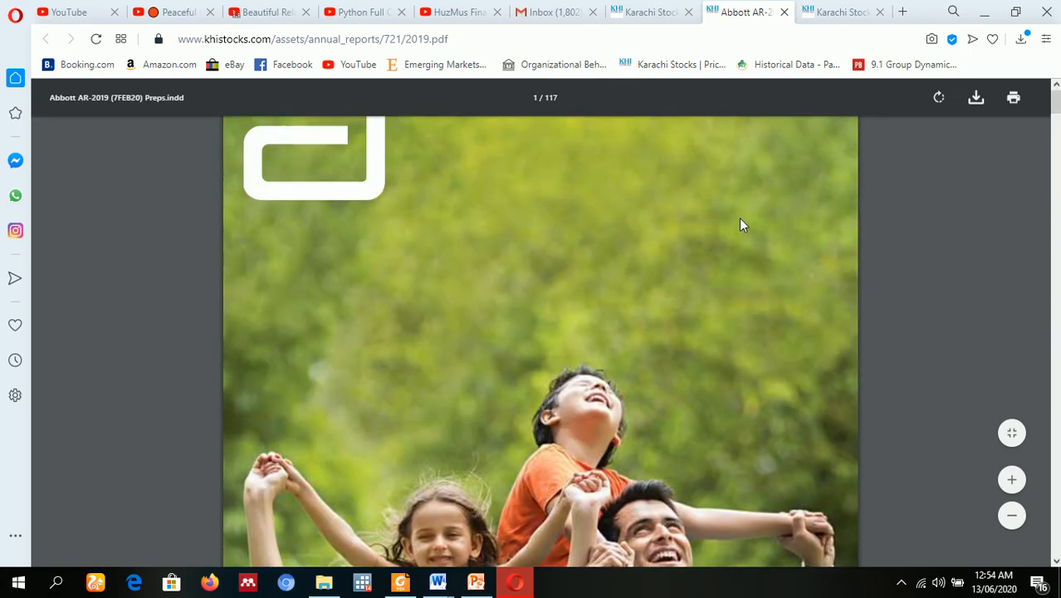
scroll(down, 3)
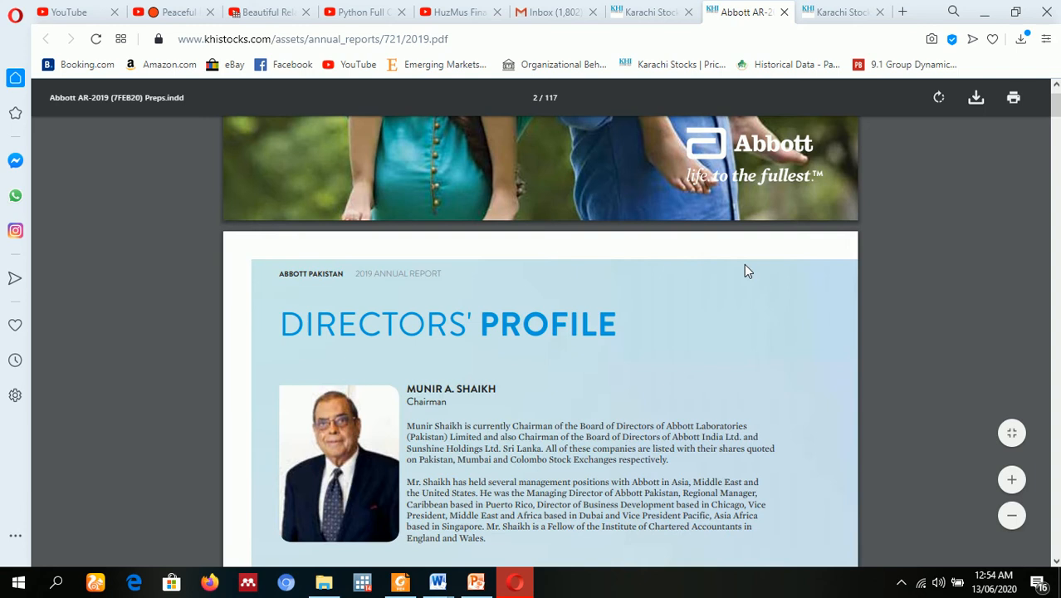
scroll(down, 3)
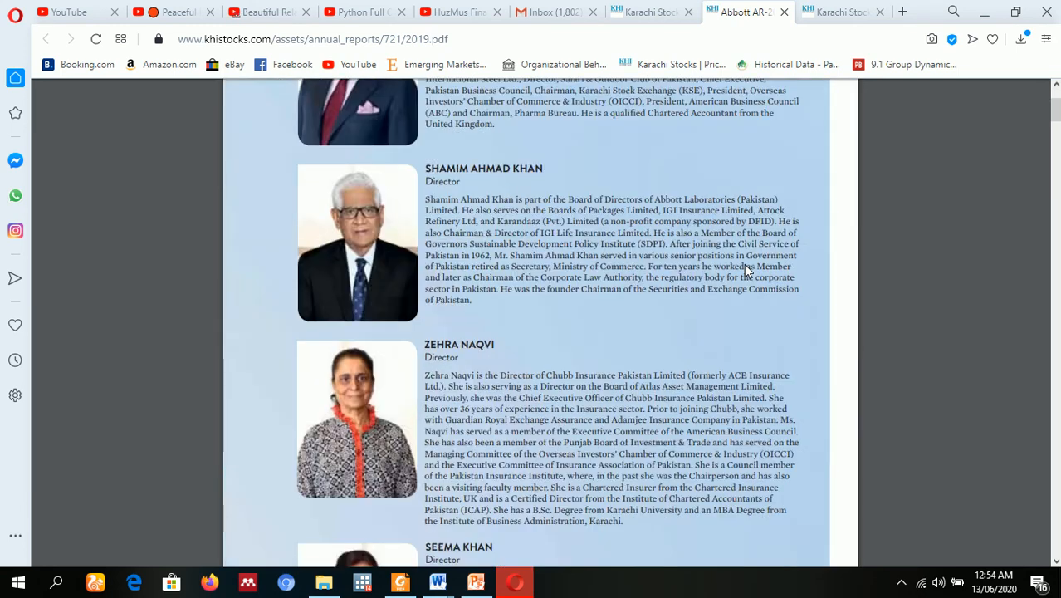
Return to the Karachi Stocks annual reports listing and scroll through its first page of companies.
click(645, 12)
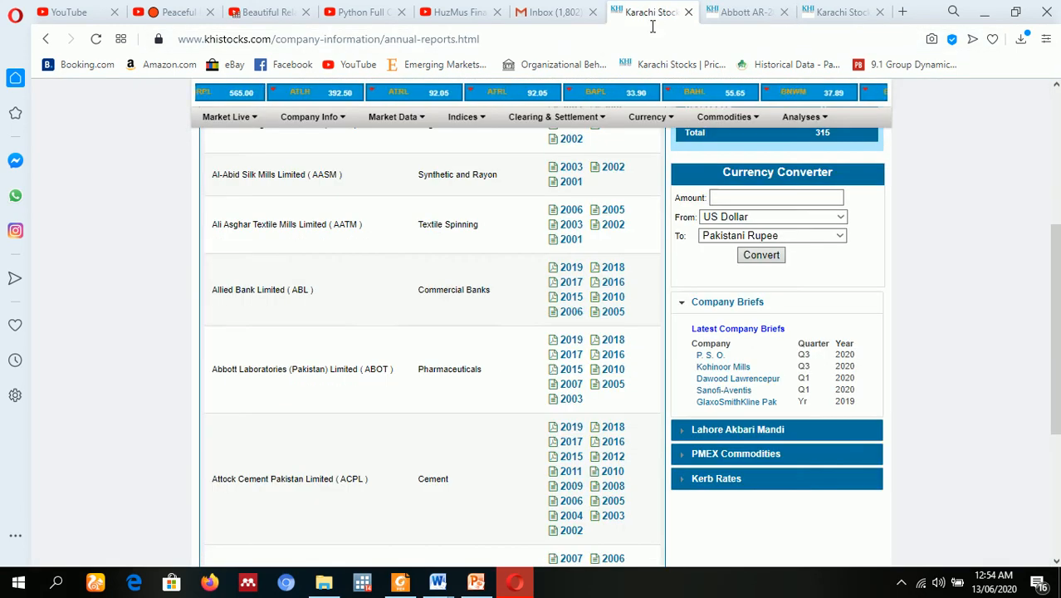
scroll(down, 3)
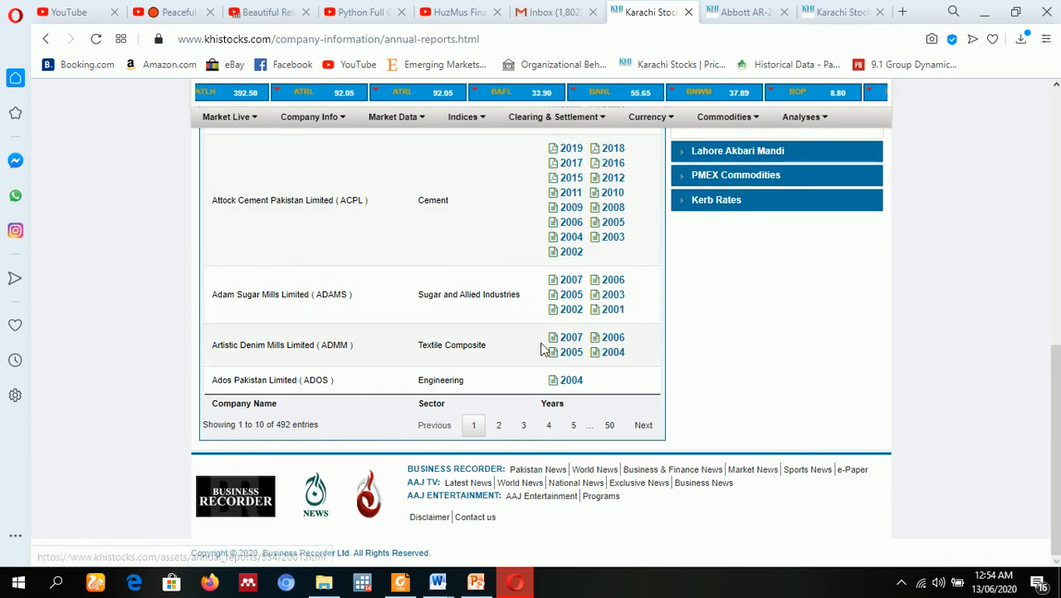
scroll(up, 3)
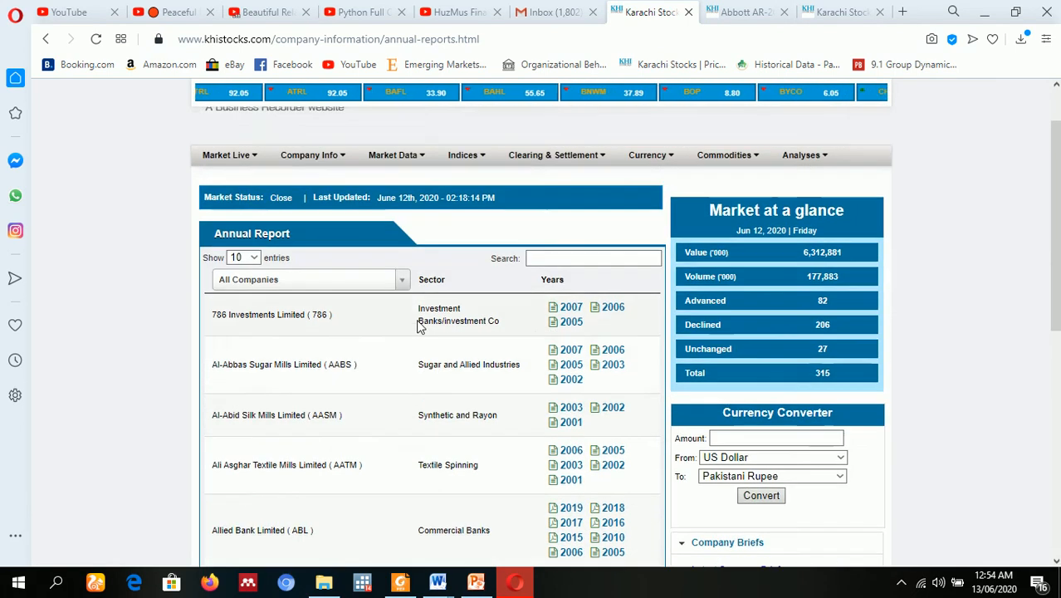
click(593, 257)
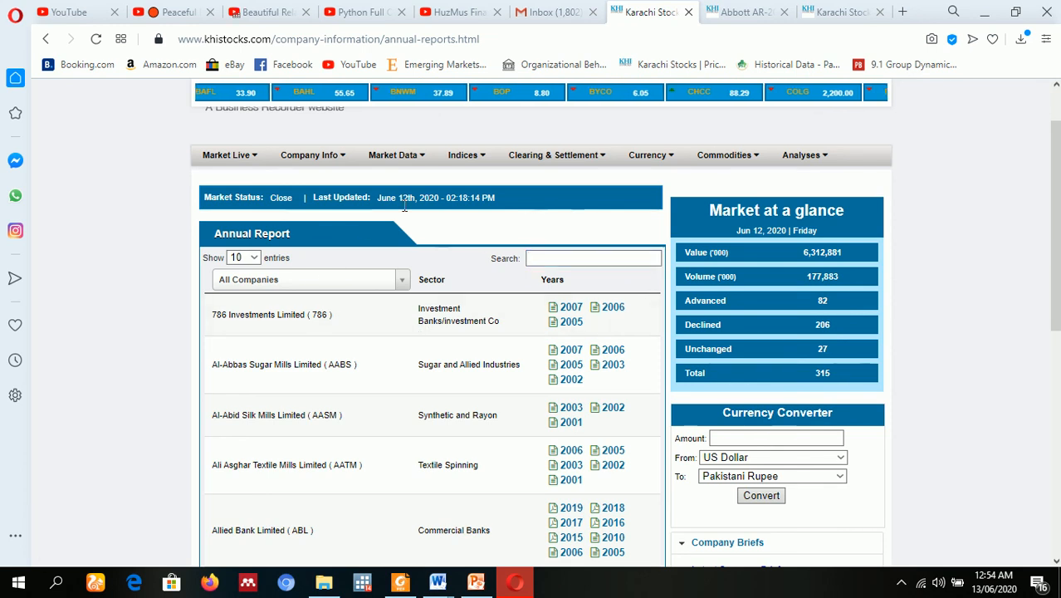
Open Company Info > Announcements and scroll through the recent dated announcements and financial results.
click(311, 154)
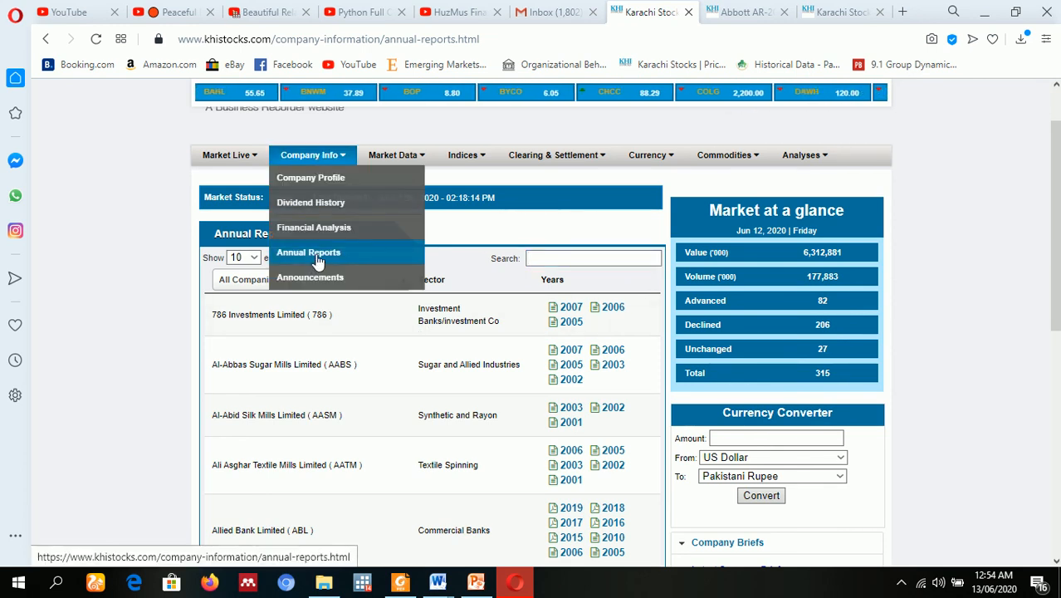
mouse_move(333, 283)
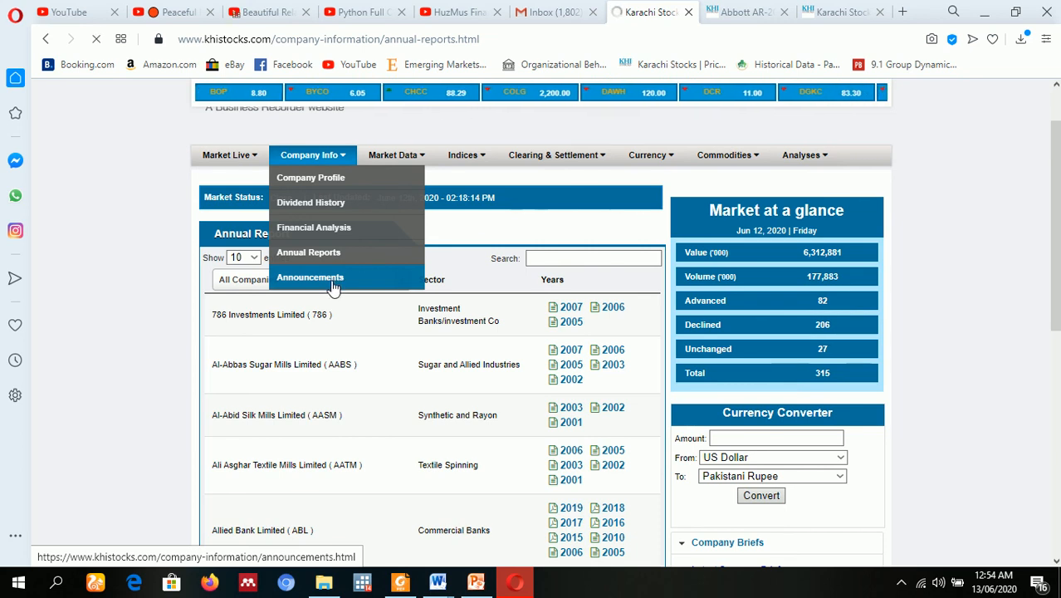
click(310, 277)
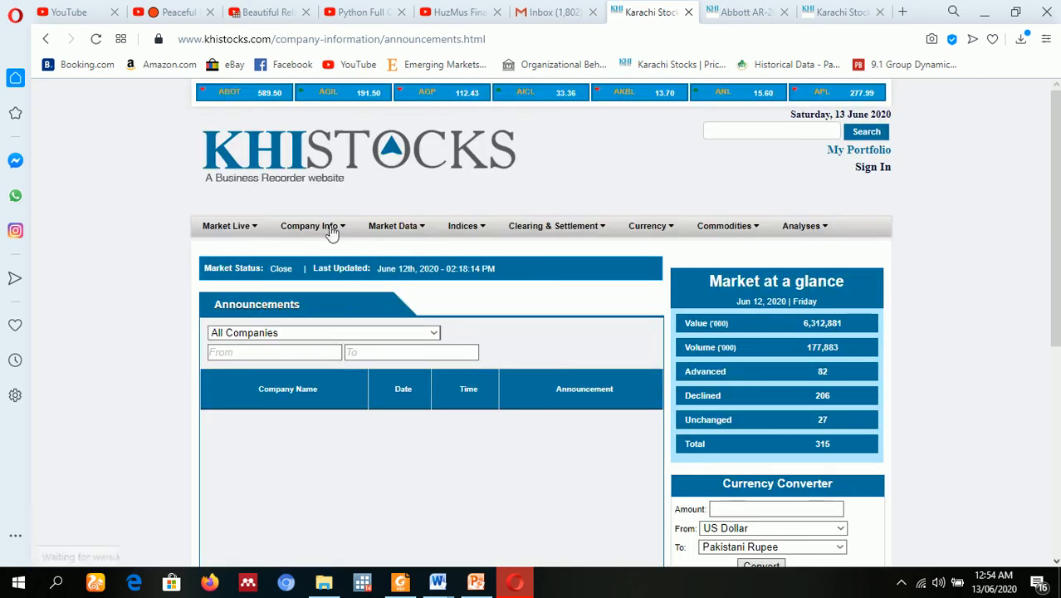
scroll(down, 3)
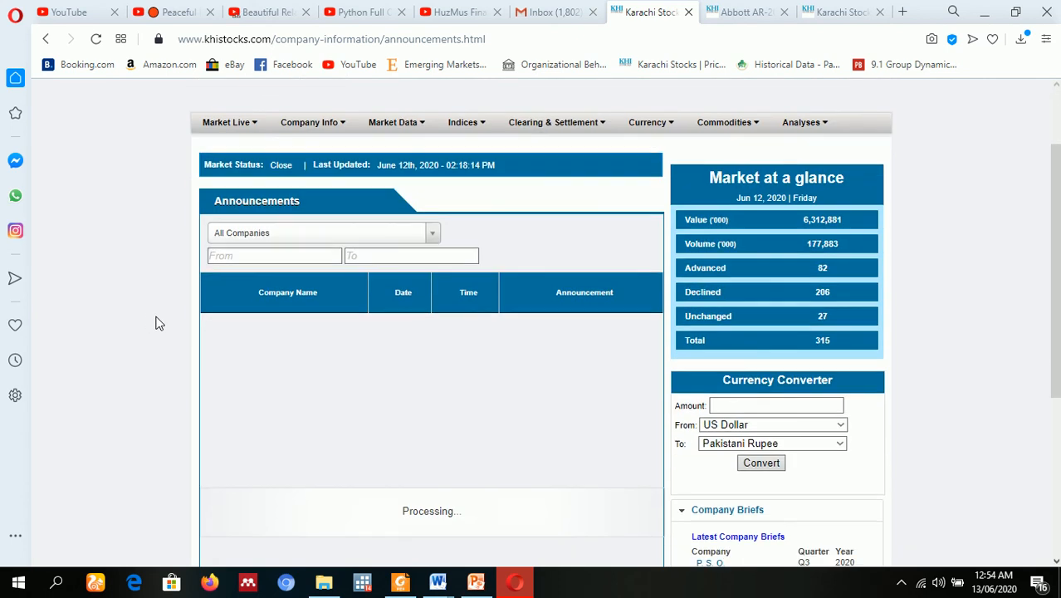
click(322, 233)
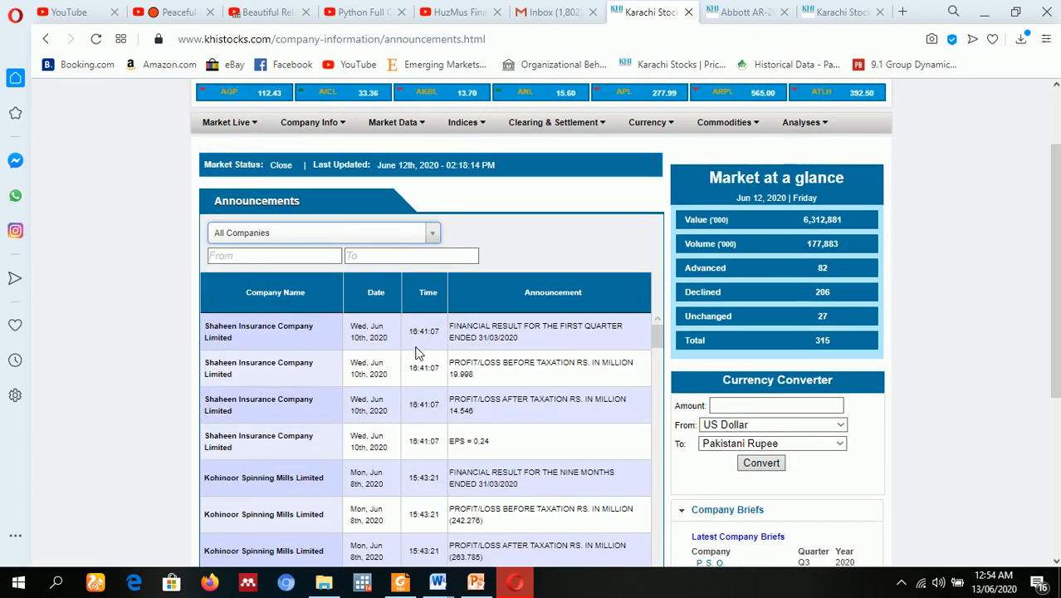
scroll(down, 3)
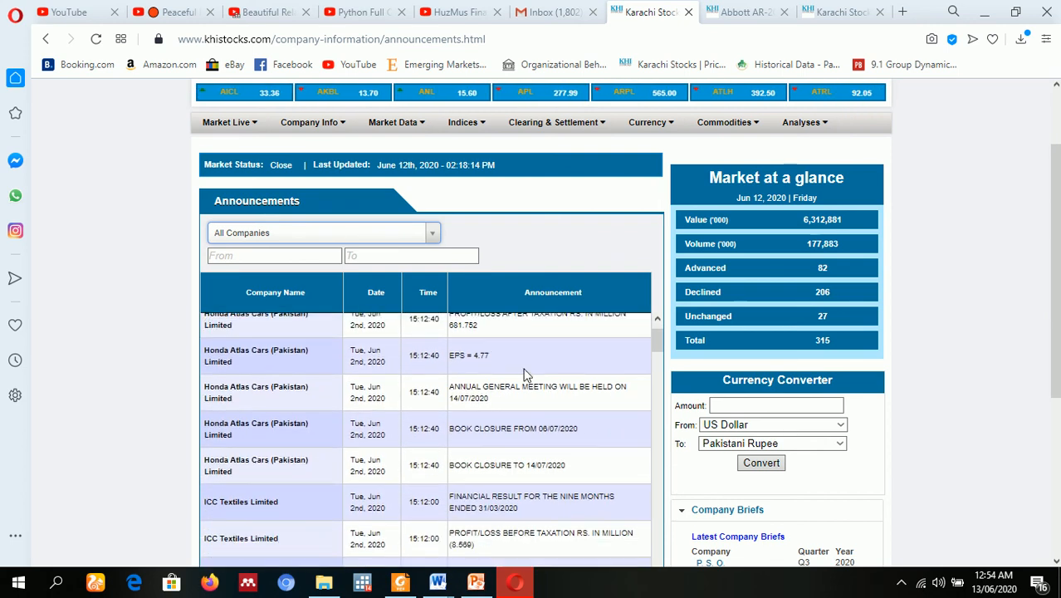
scroll(down, 3)
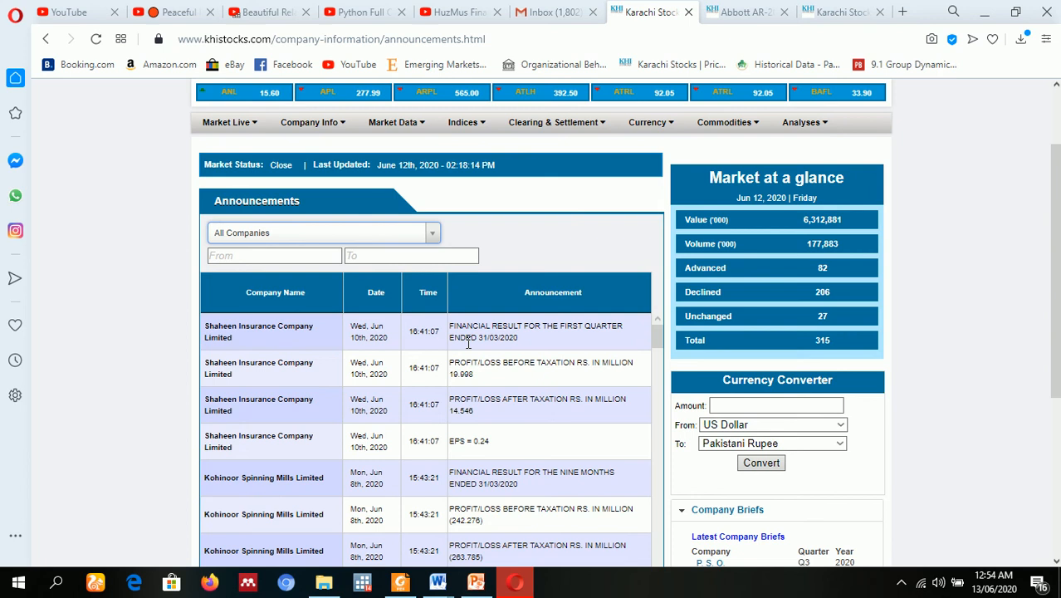
click(464, 123)
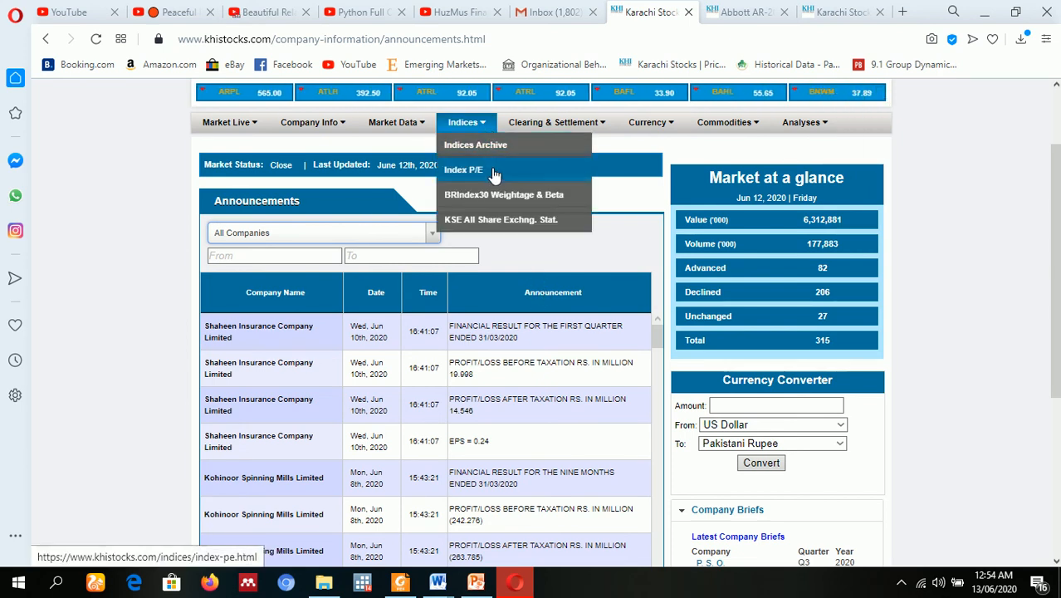
mouse_move(509, 194)
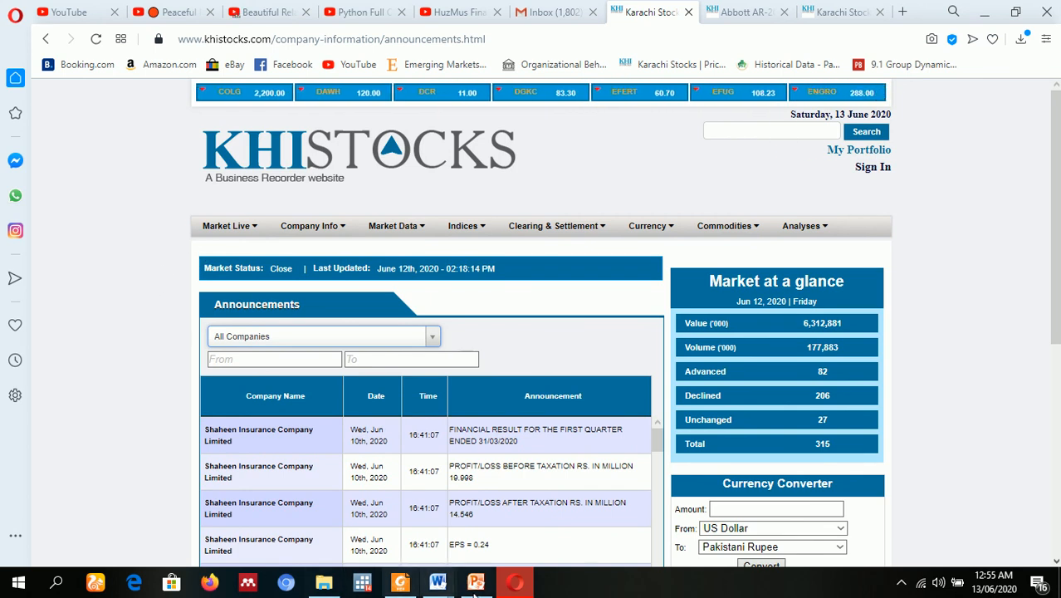
mouse_move(471, 588)
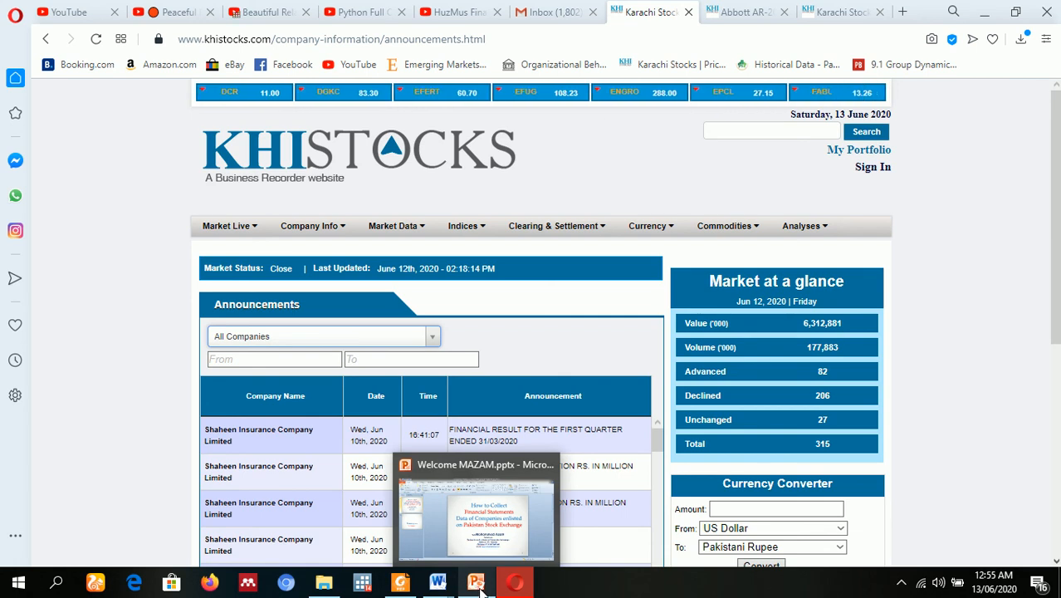
Bring up the PowerPoint title slide on collecting Pakistan Stock Exchange financial statements data.
click(473, 582)
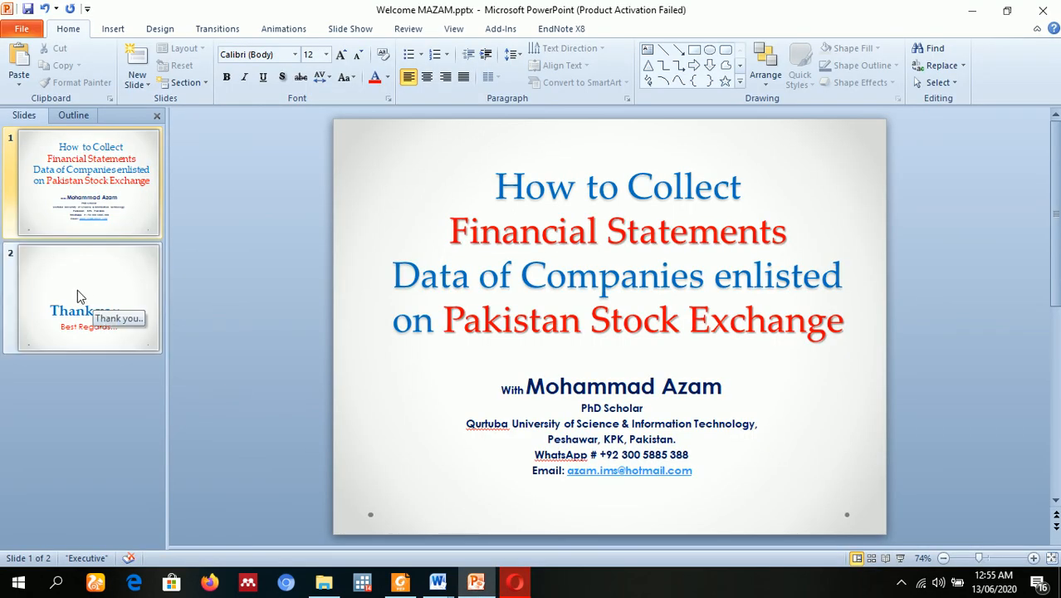